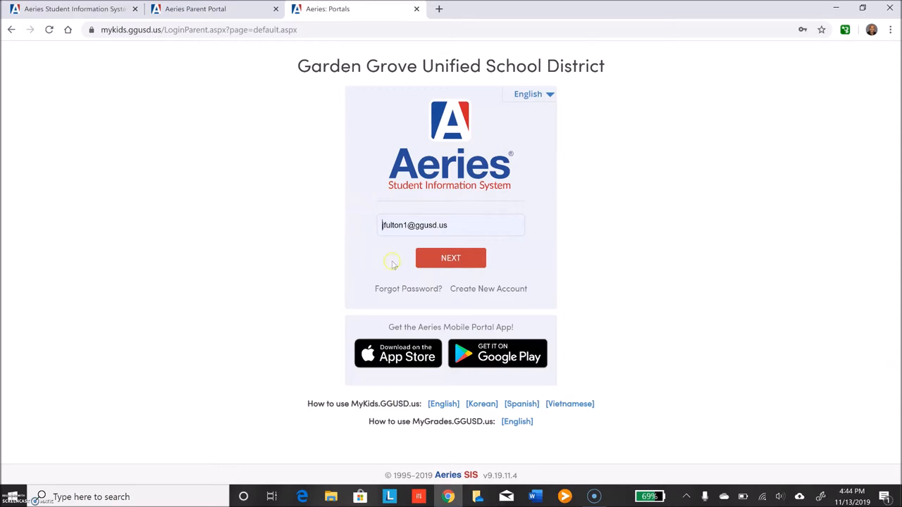
mouse_move(566, 280)
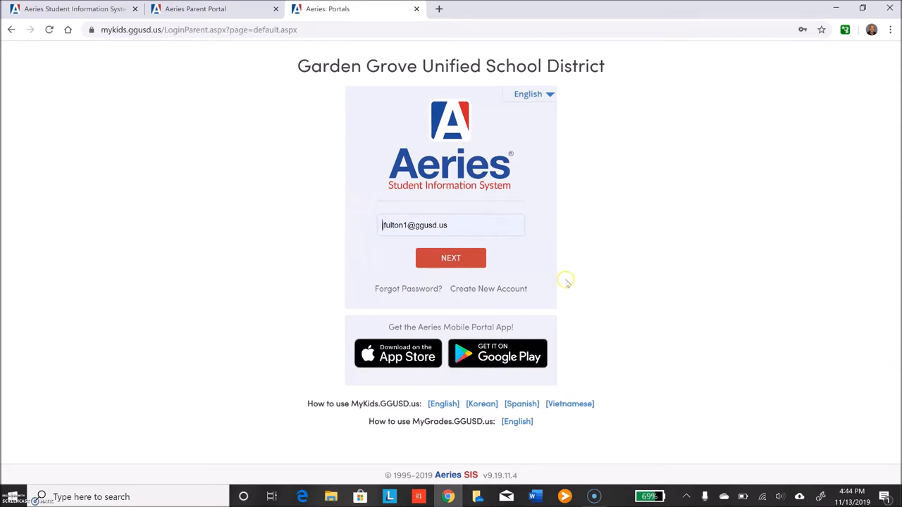
mouse_move(421, 288)
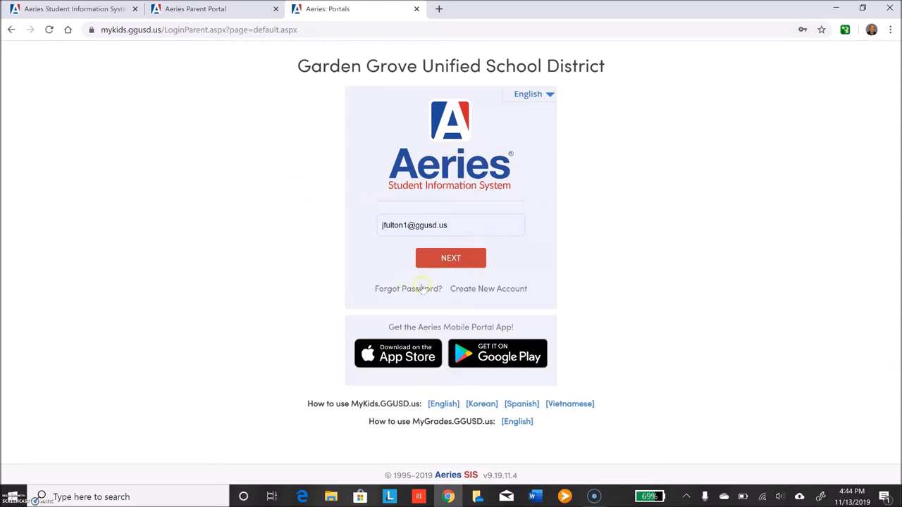
mouse_move(555, 248)
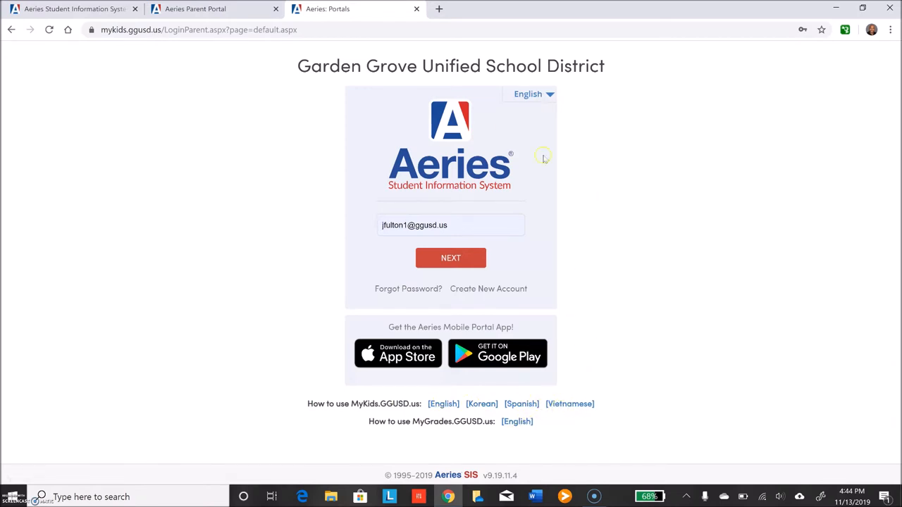
mouse_move(74, 9)
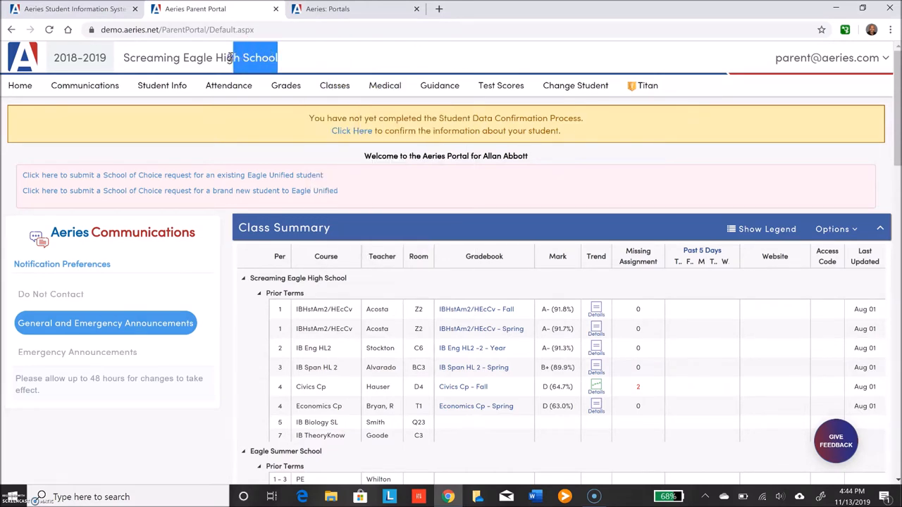
click(385, 85)
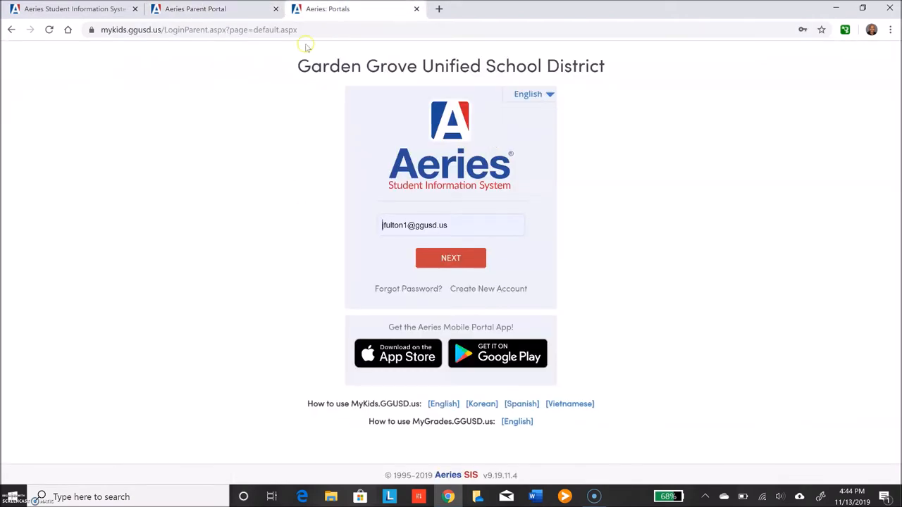
click(450, 257)
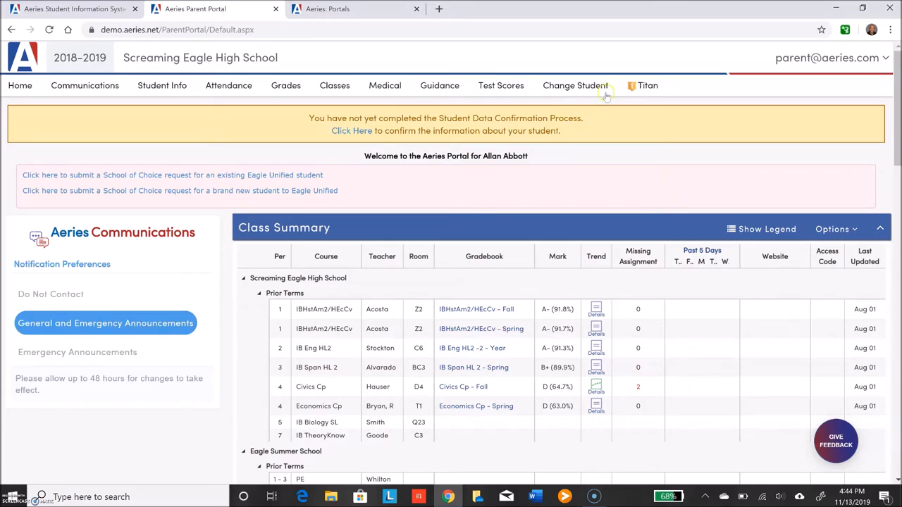
click(161, 85)
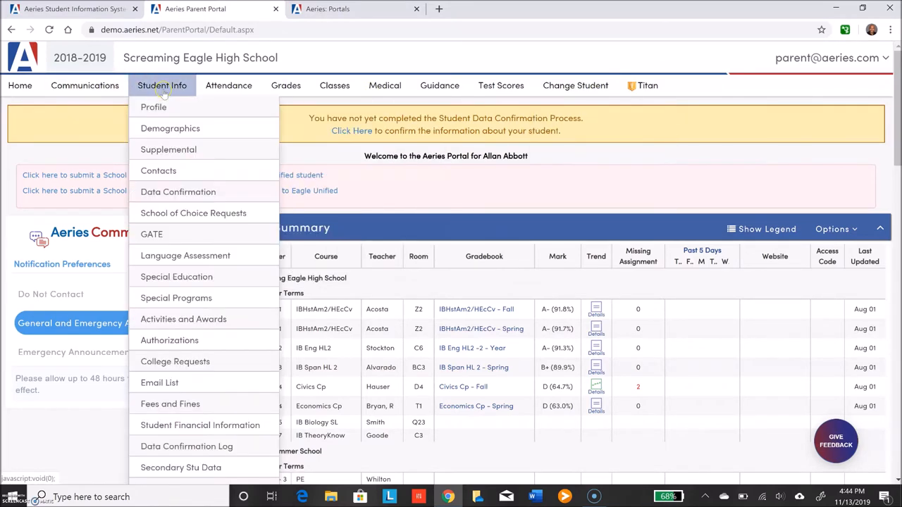
click(228, 85)
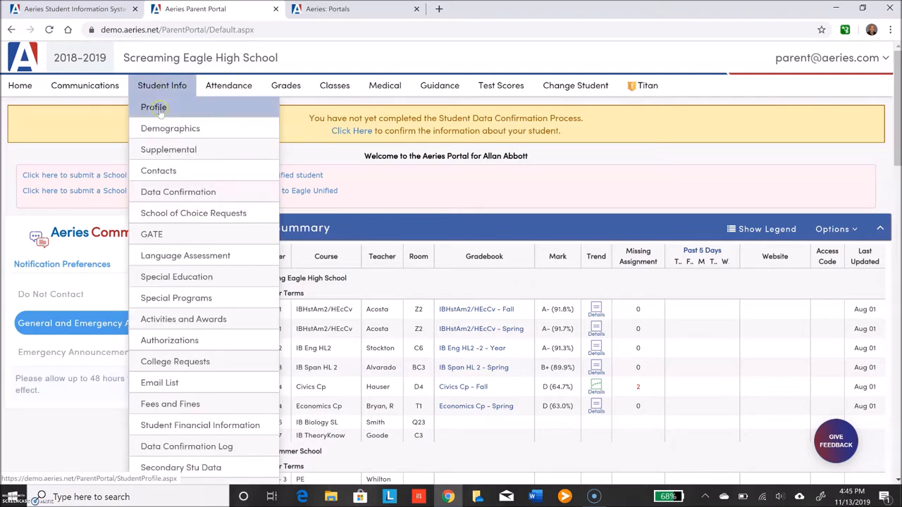
mouse_move(170, 129)
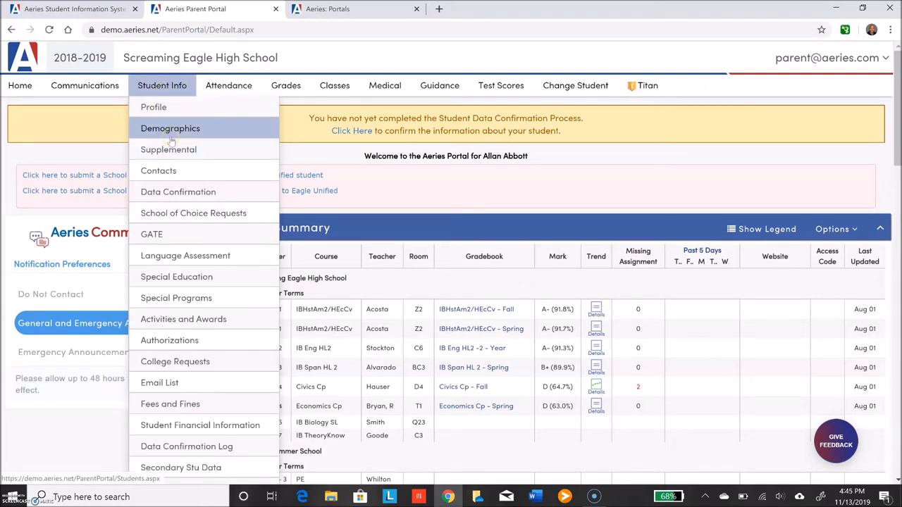
mouse_move(168, 148)
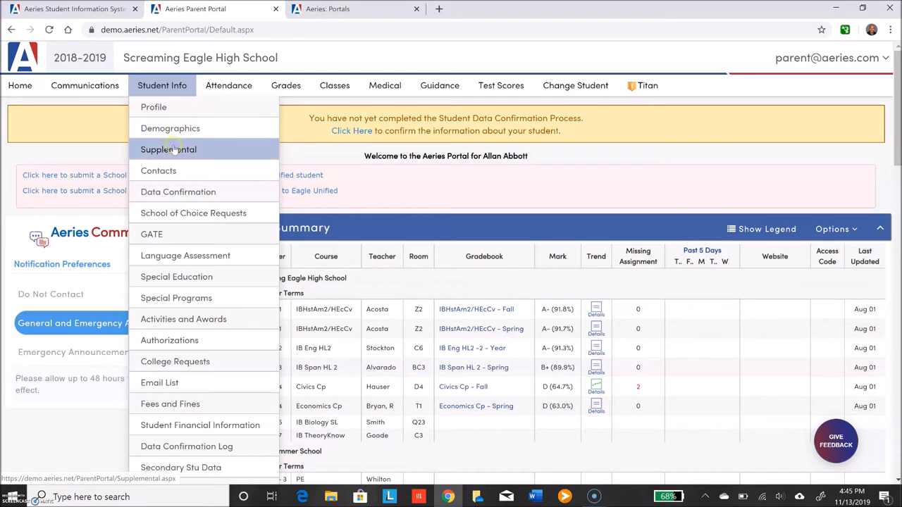
mouse_move(177, 297)
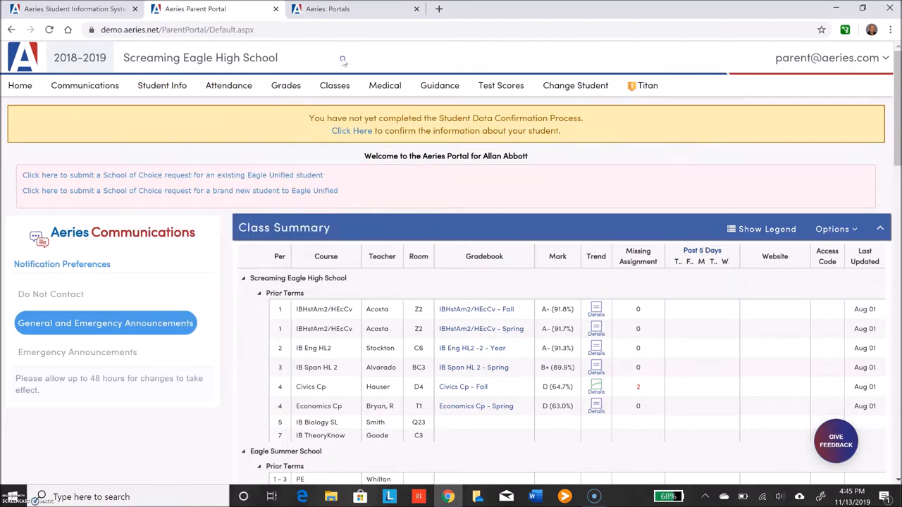
Open Student Info > Profile and review its ID details, class summary grades and attendance counts.
click(162, 85)
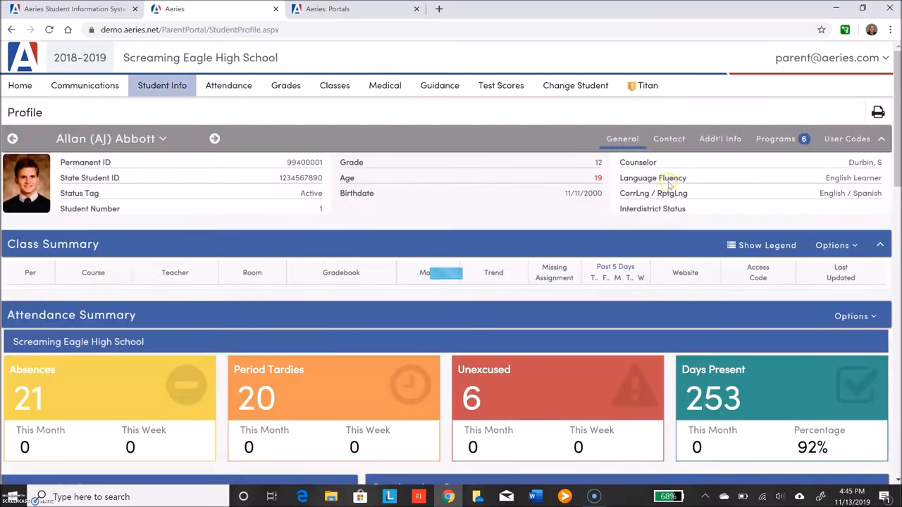
scroll(down, 3)
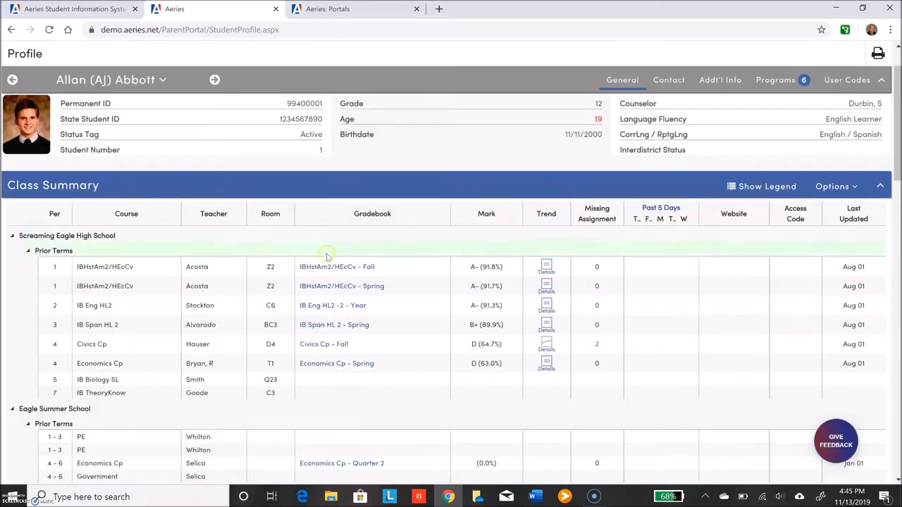
mouse_move(271, 214)
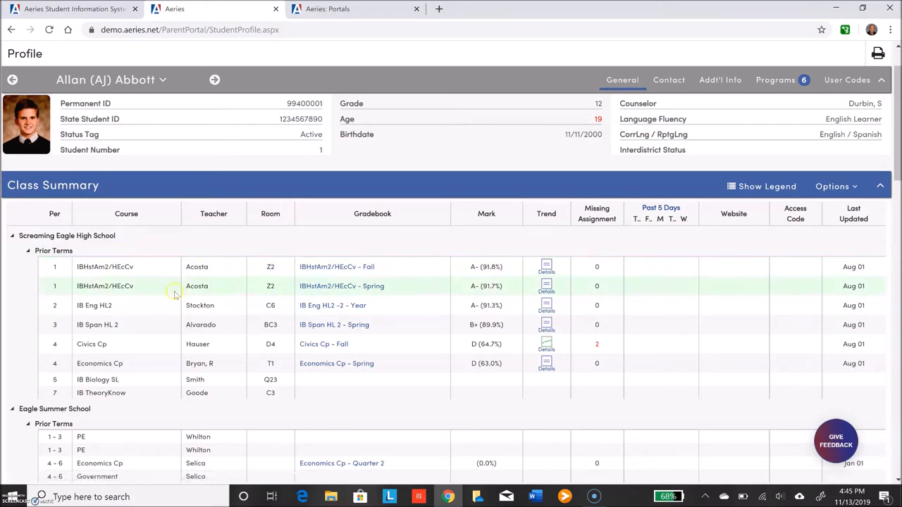
scroll(down, 3)
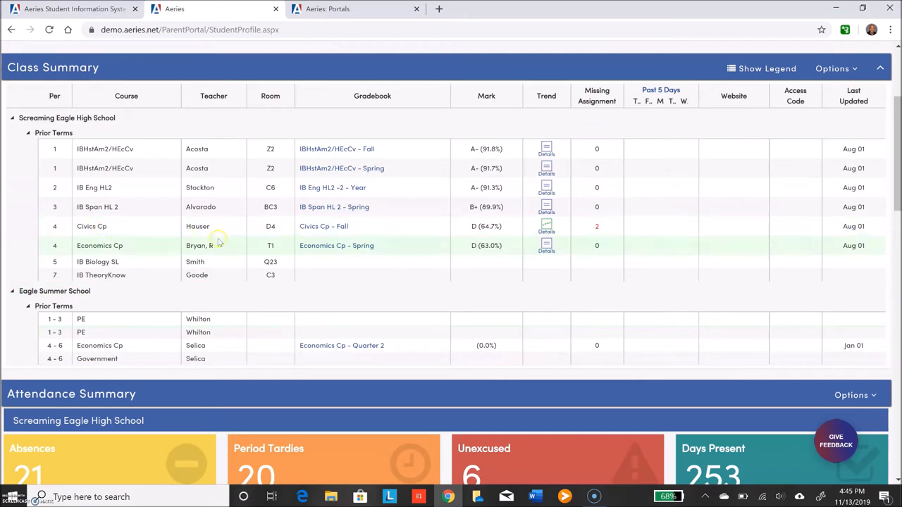
mouse_move(333, 187)
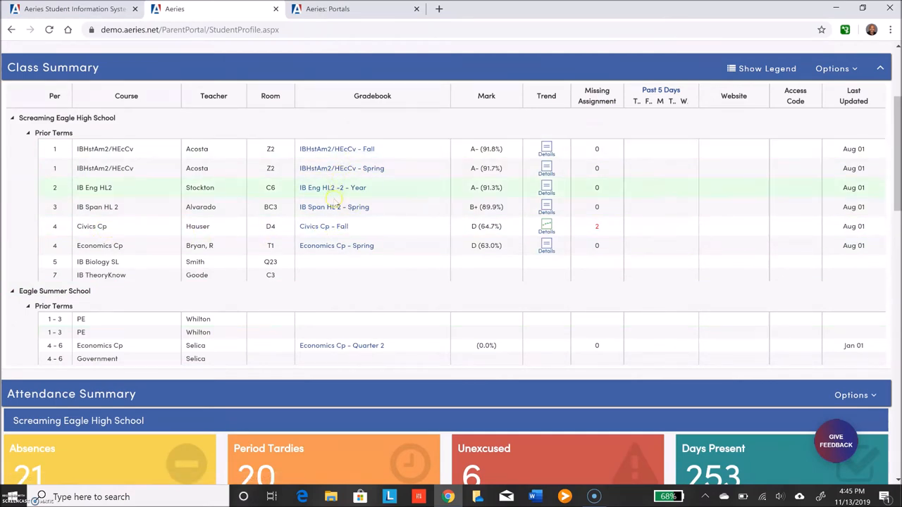
mouse_move(323, 226)
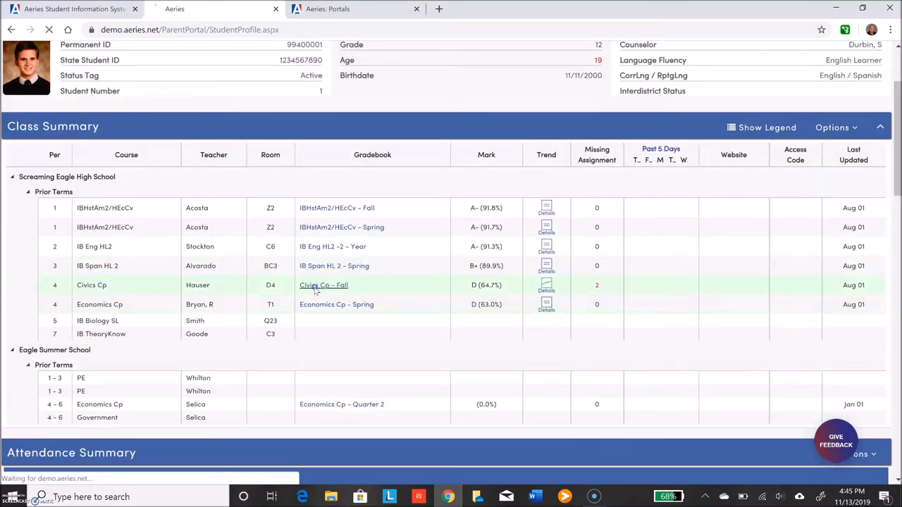
Open the Civics Cp - Fall gradebook and expand the Our Amendments at Work assignment.
click(323, 284)
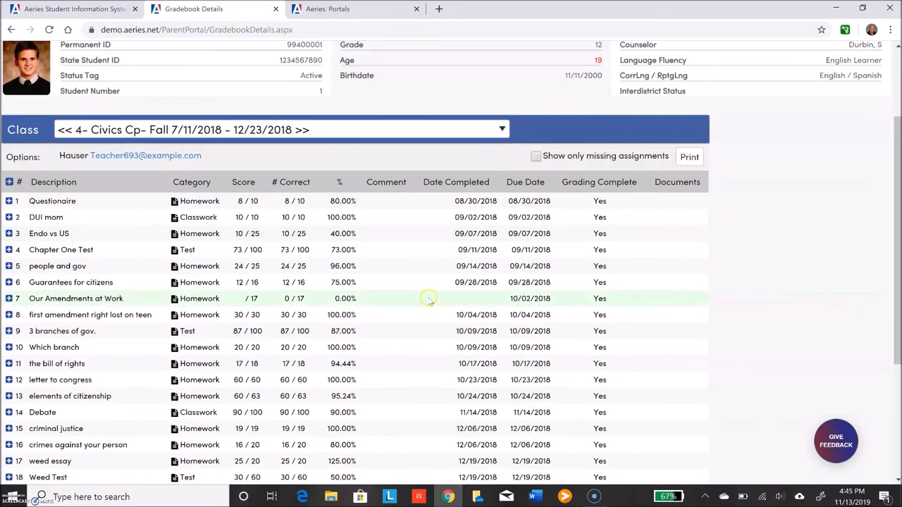
scroll(down, 3)
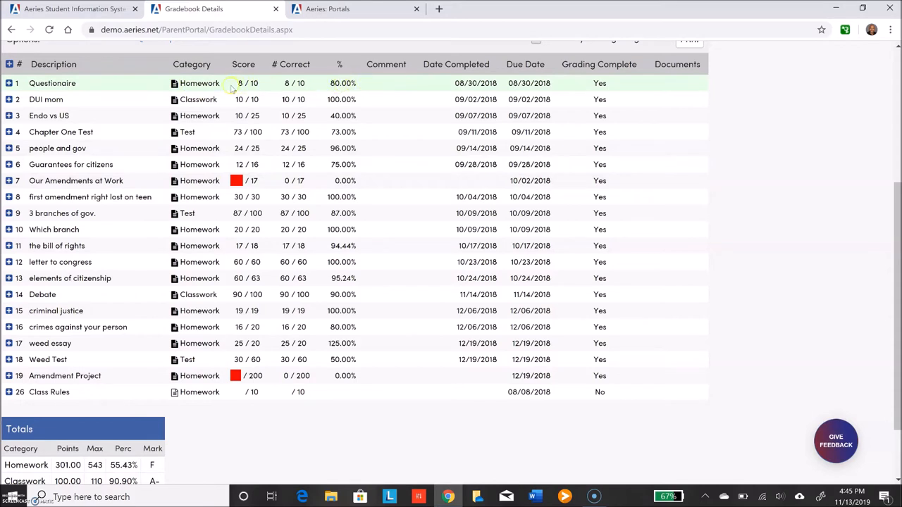
mouse_move(349, 107)
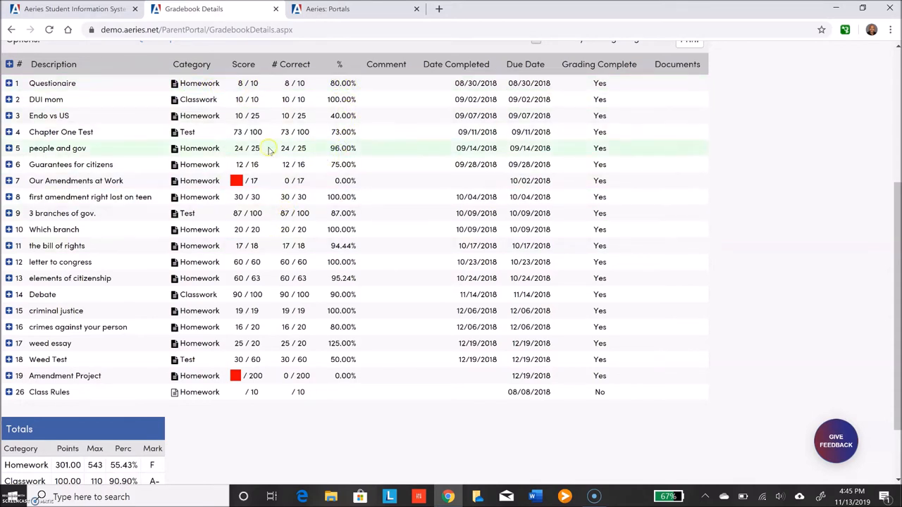
mouse_move(266, 246)
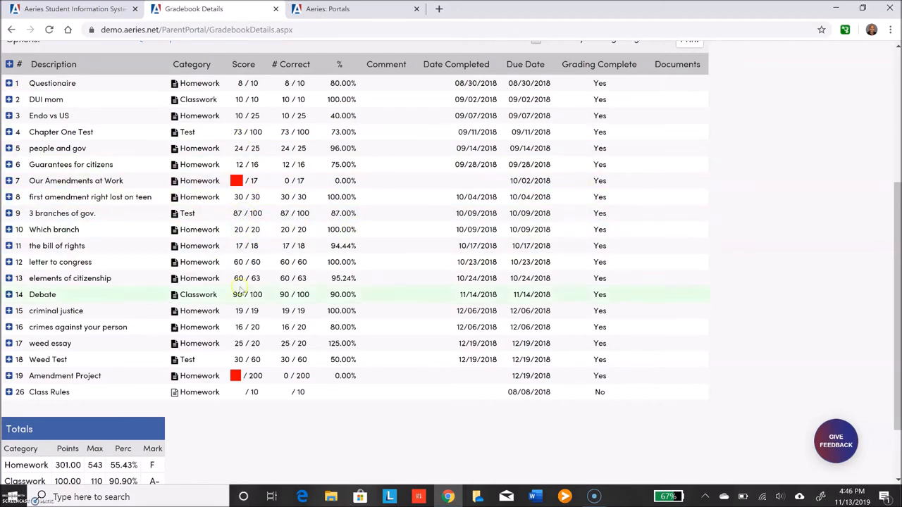
mouse_move(252, 277)
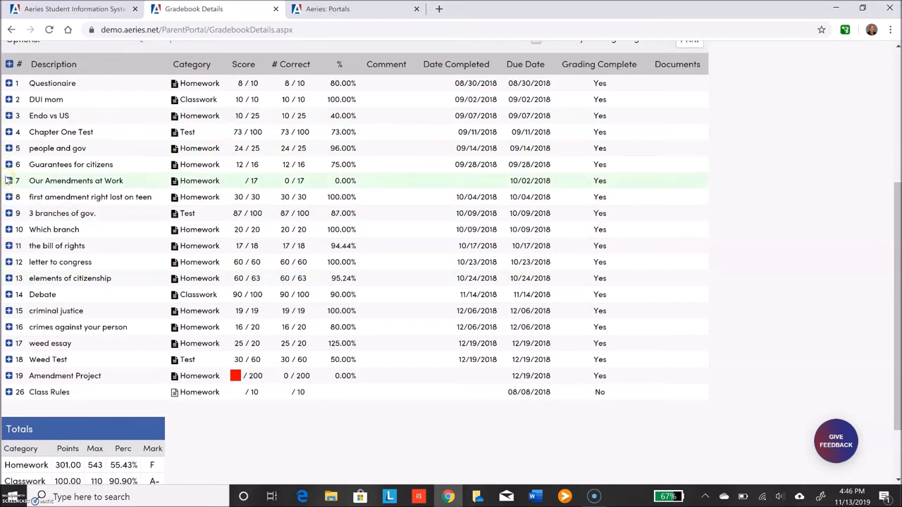
click(9, 180)
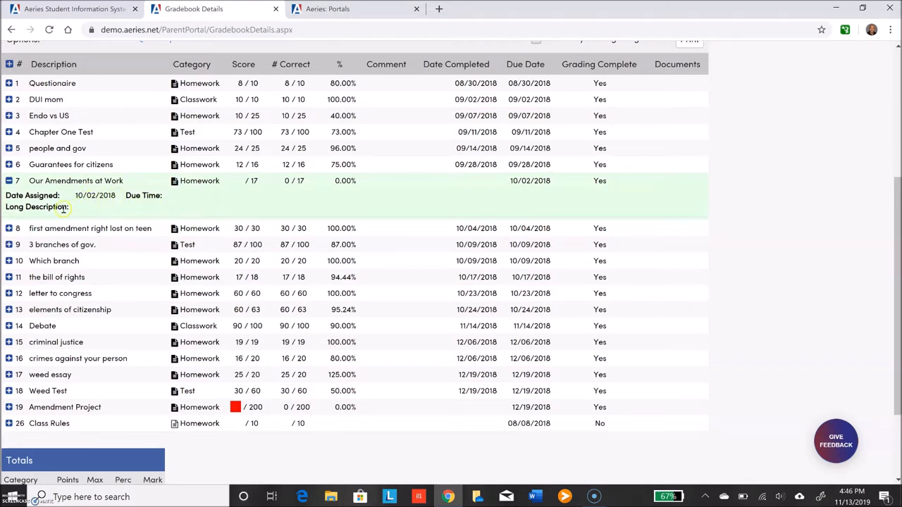
mouse_move(172, 206)
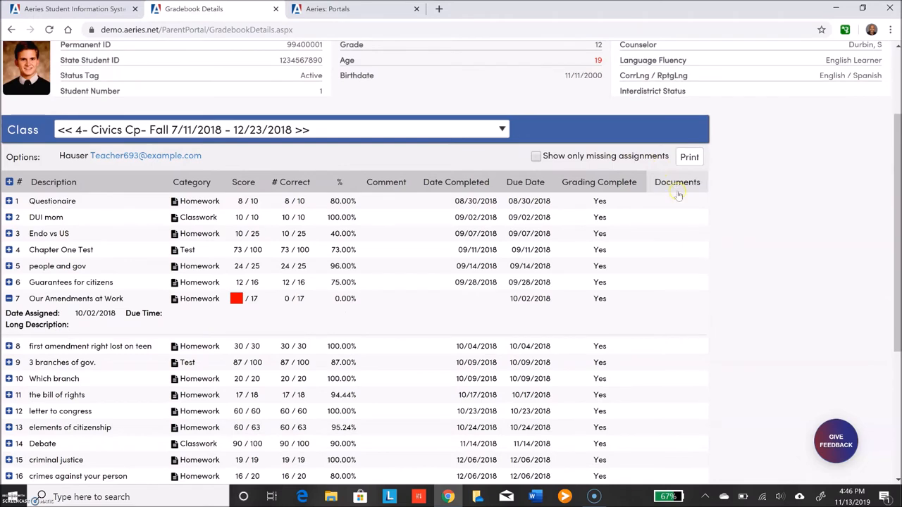
scroll(down, 3)
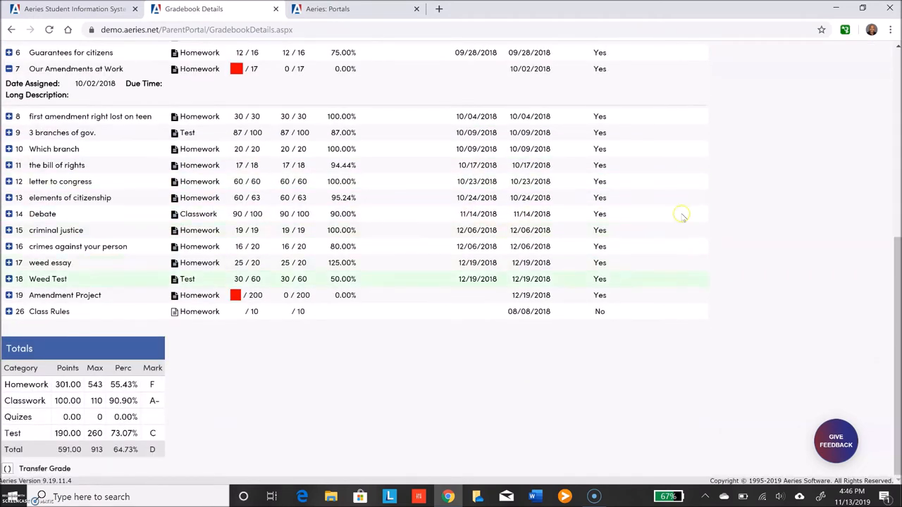
scroll(up, 3)
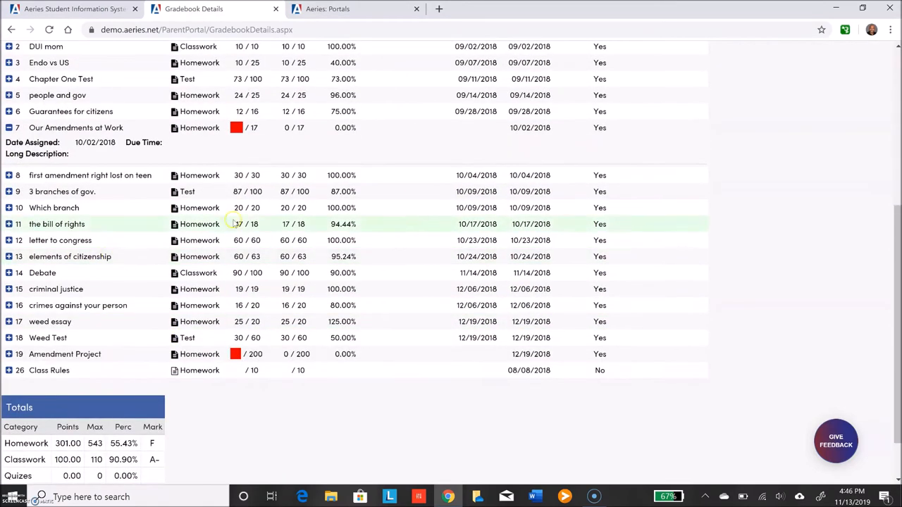
mouse_move(182, 305)
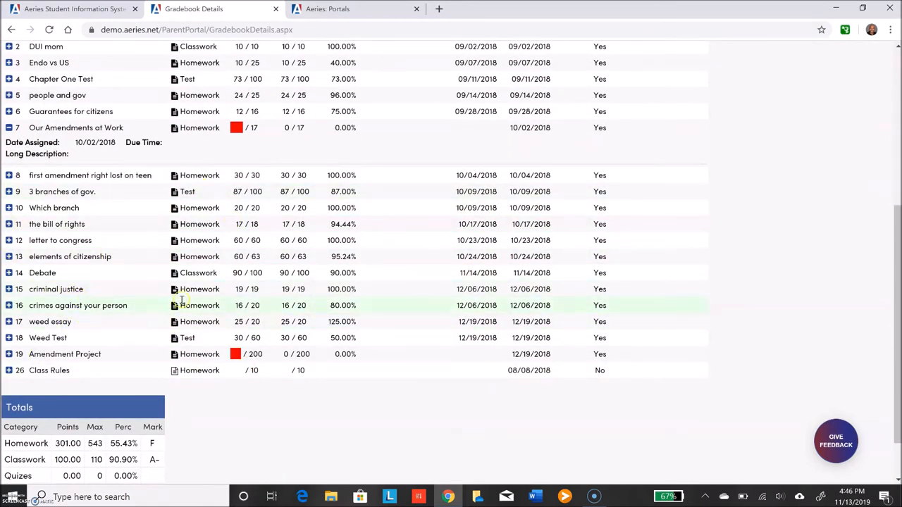
scroll(down, 3)
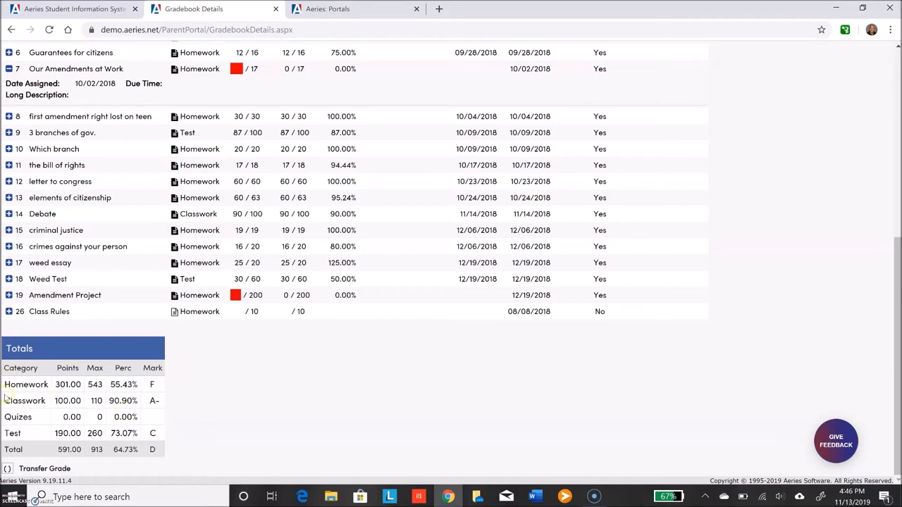
mouse_move(107, 396)
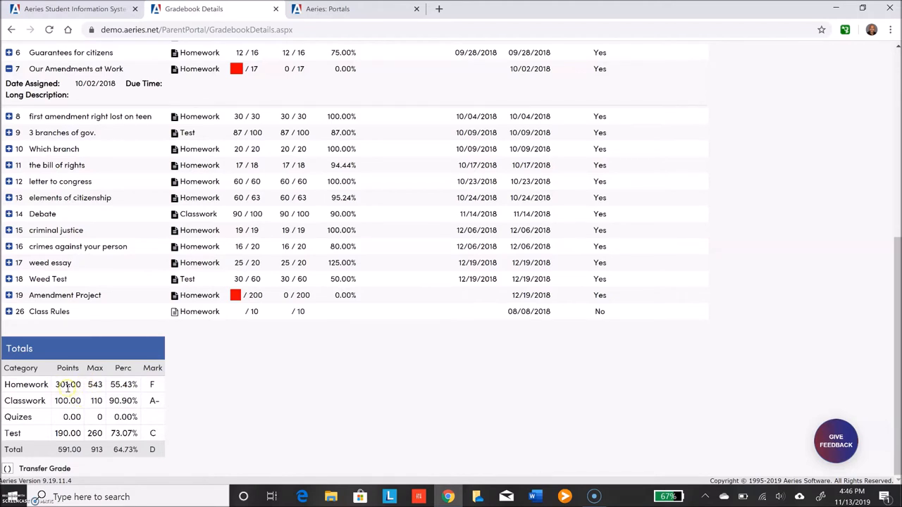
mouse_move(78, 417)
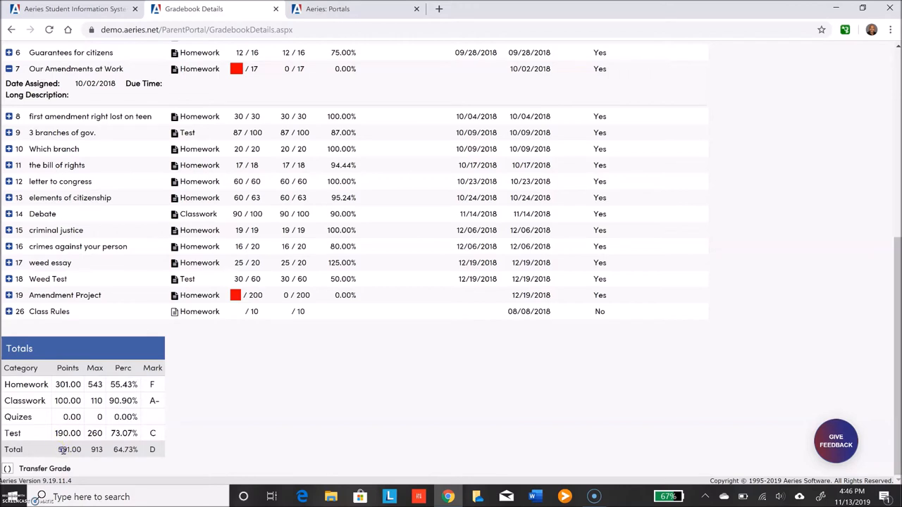
double_click(69, 450)
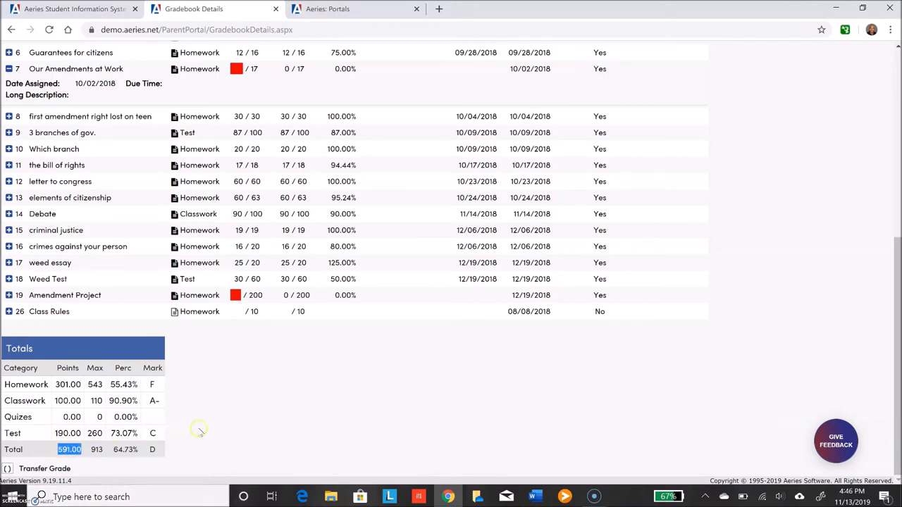
mouse_move(133, 373)
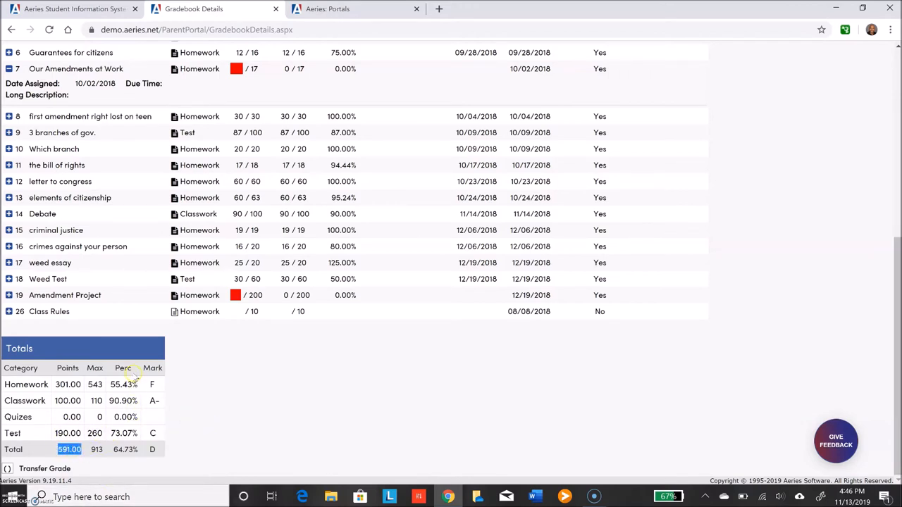
mouse_move(78, 381)
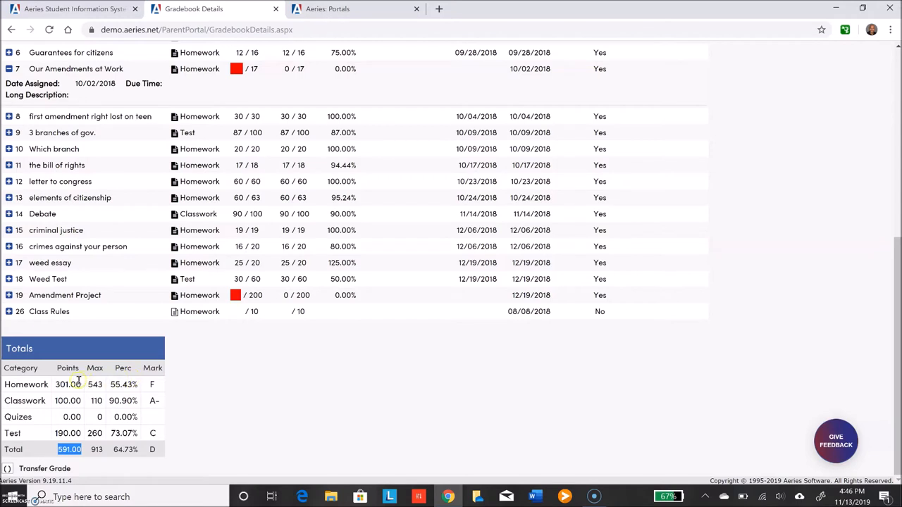
mouse_move(46, 398)
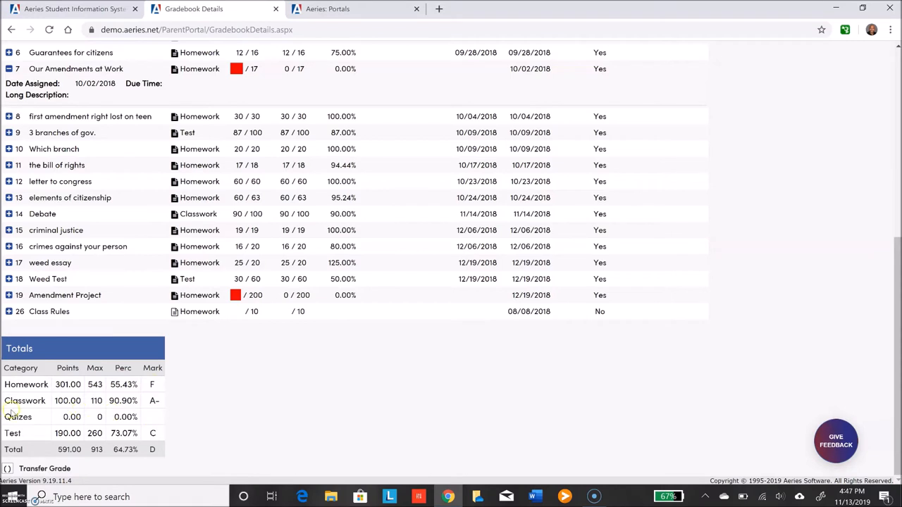
mouse_move(212, 454)
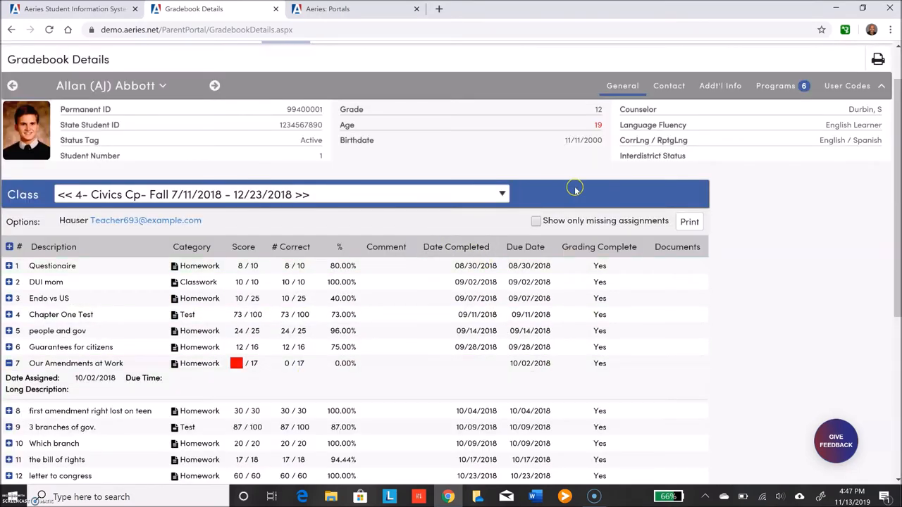
Go to Grades > Grades listing course quarter and semester marks, credits and comments.
click(385, 86)
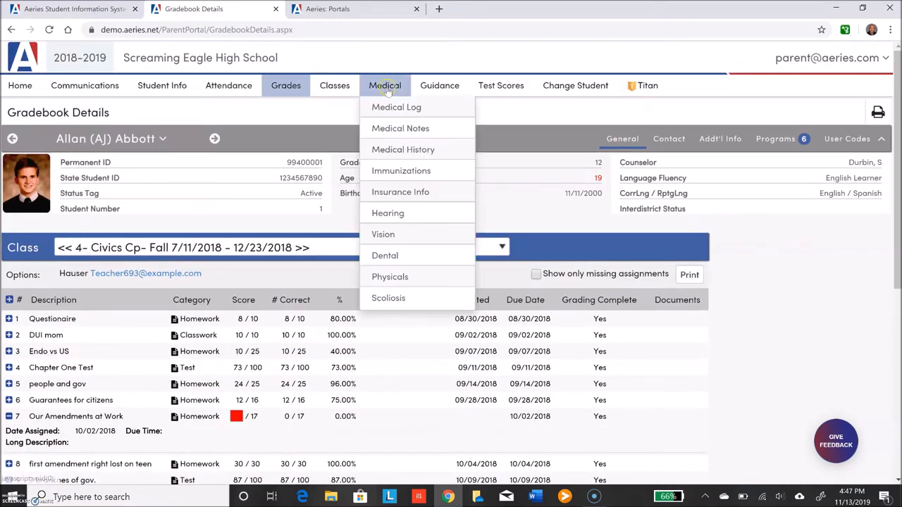
click(285, 85)
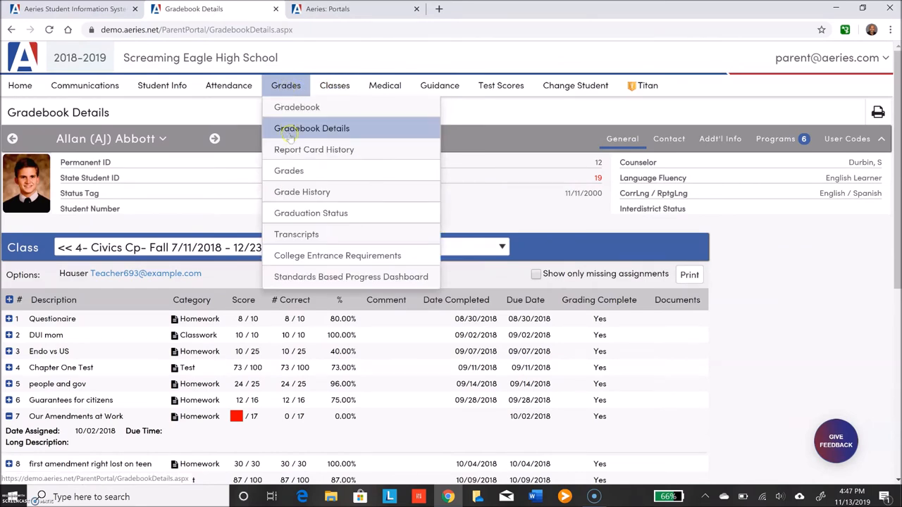
click(289, 170)
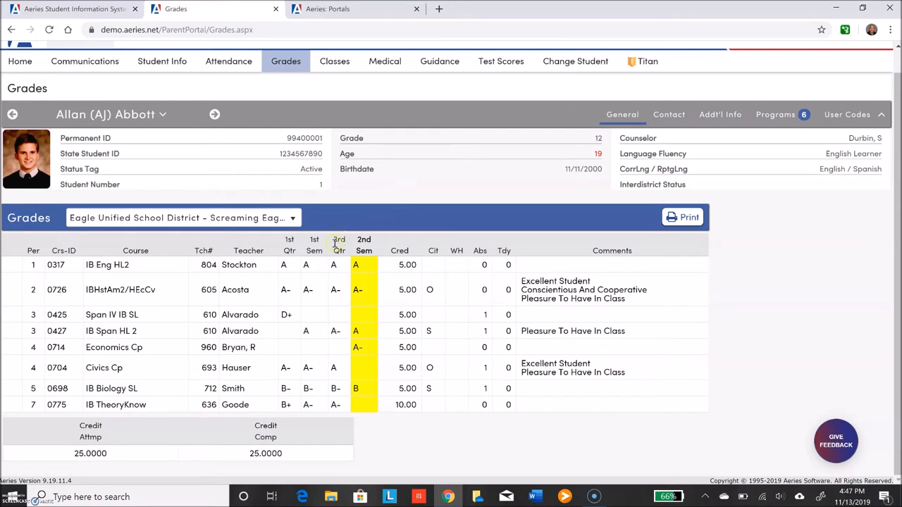
mouse_move(363, 243)
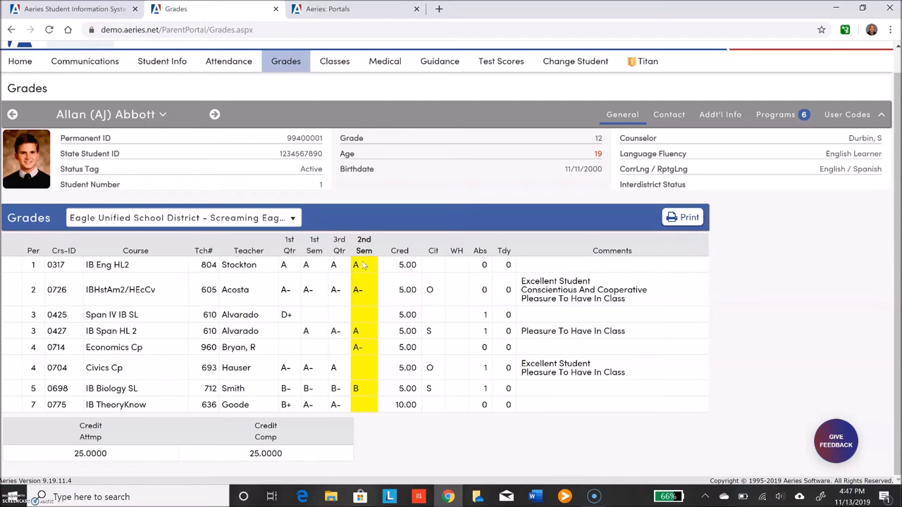
mouse_move(356, 265)
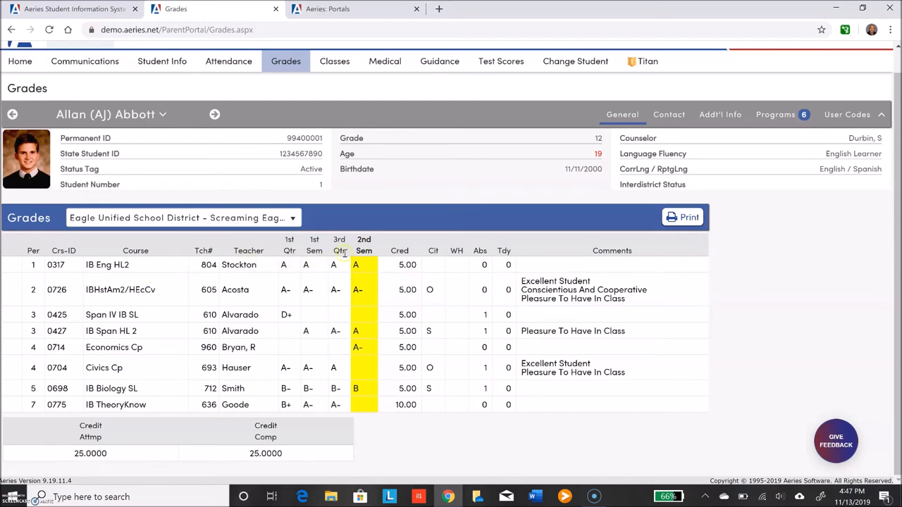
mouse_move(361, 235)
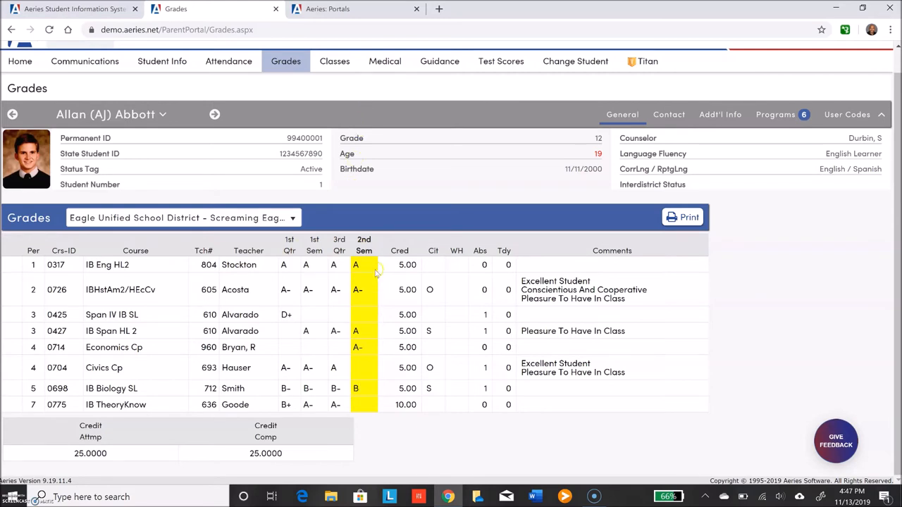
mouse_move(365, 372)
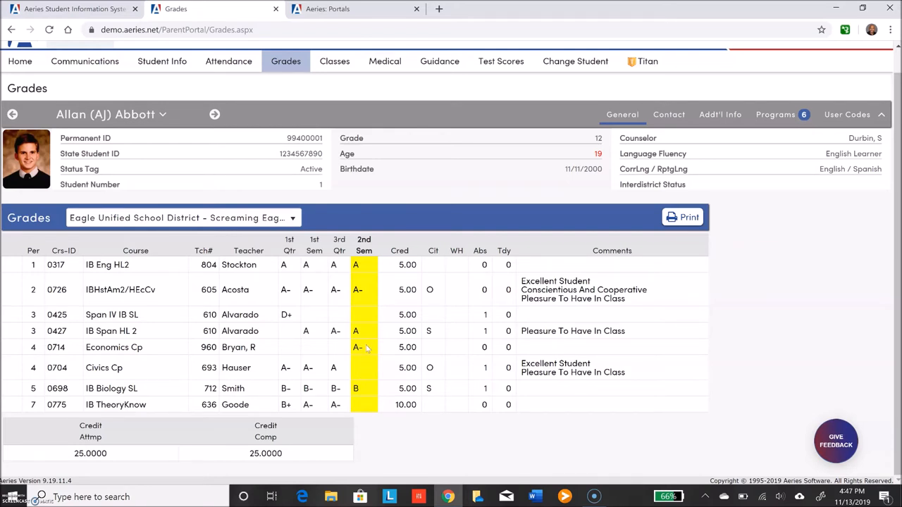
mouse_move(381, 366)
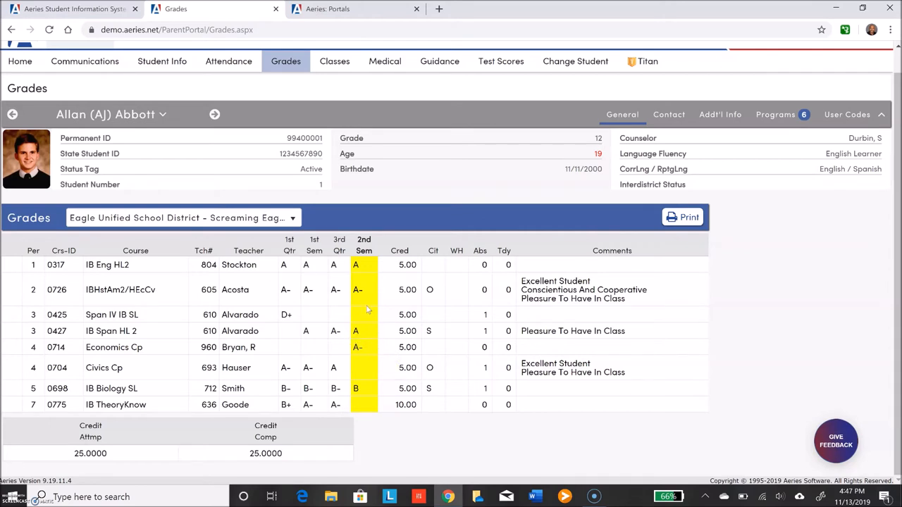
mouse_move(376, 352)
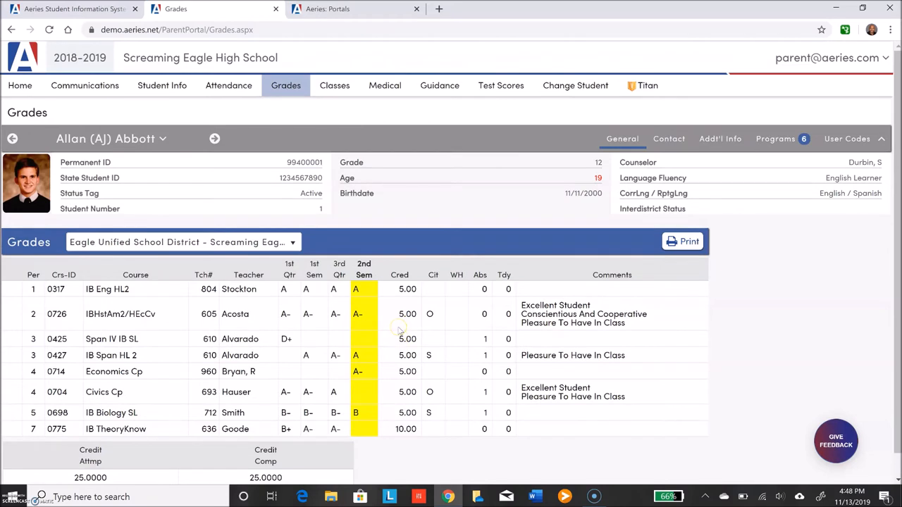
mouse_move(420, 229)
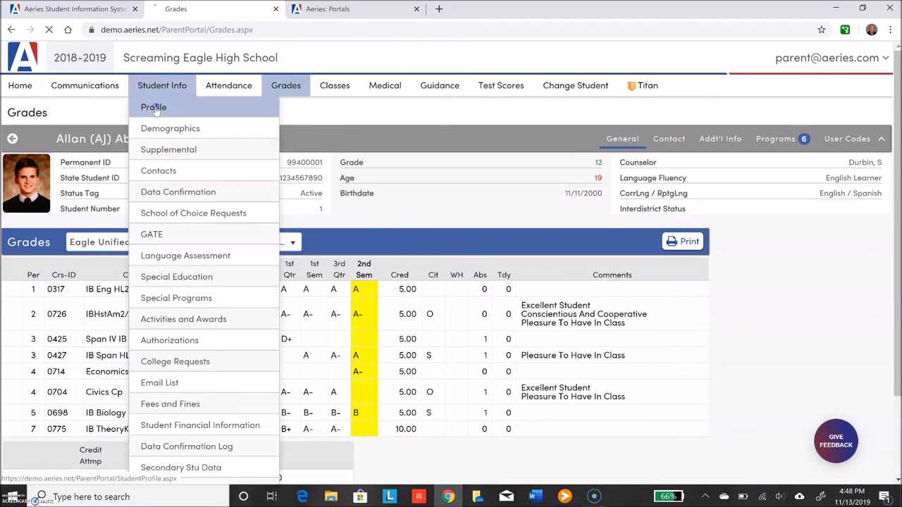
Open the profile's Class Summary and display the IB Span HL 2 score trend graph.
click(153, 107)
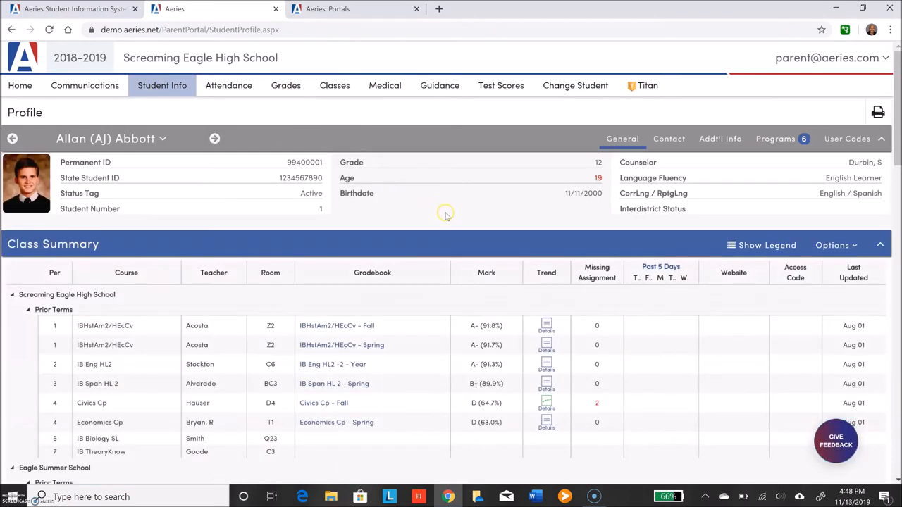
scroll(down, 3)
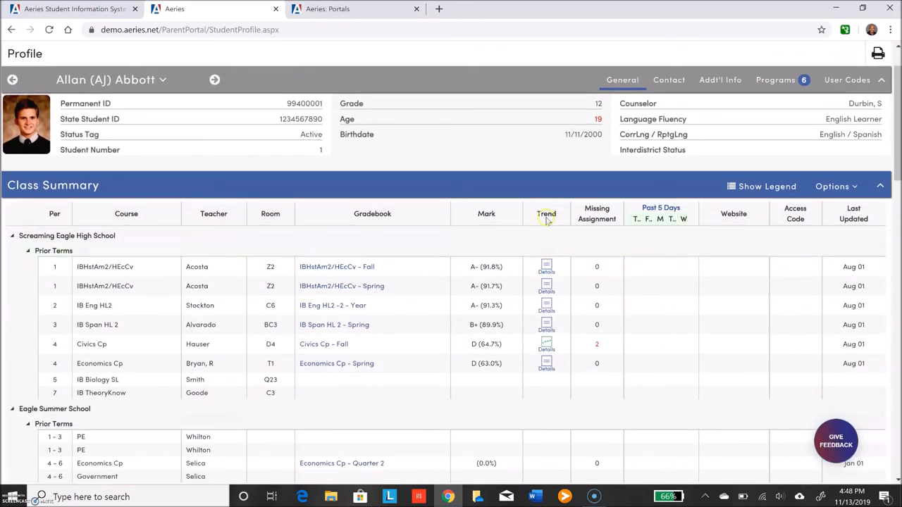
click(546, 286)
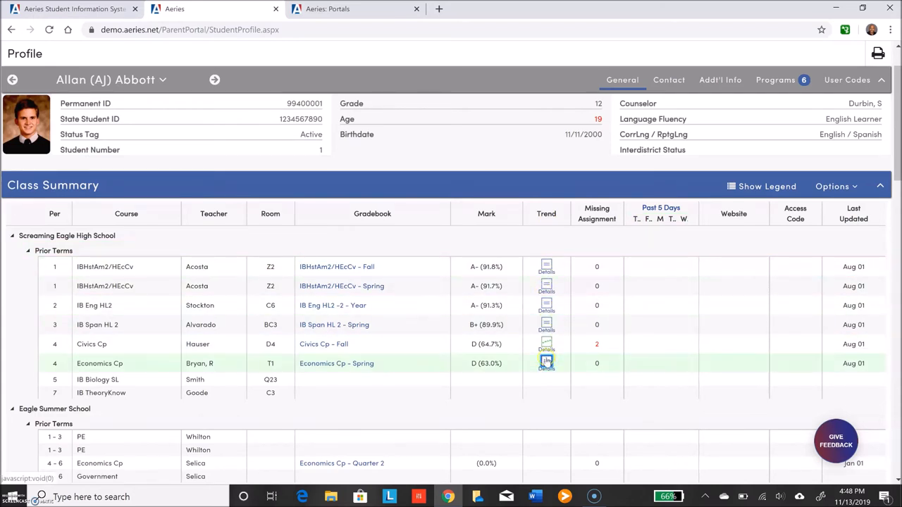
mouse_move(549, 328)
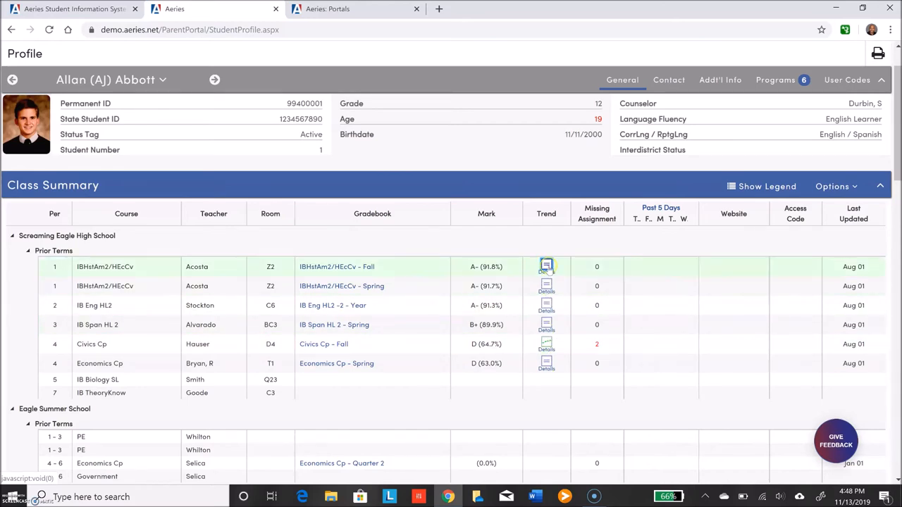
scroll(down, 3)
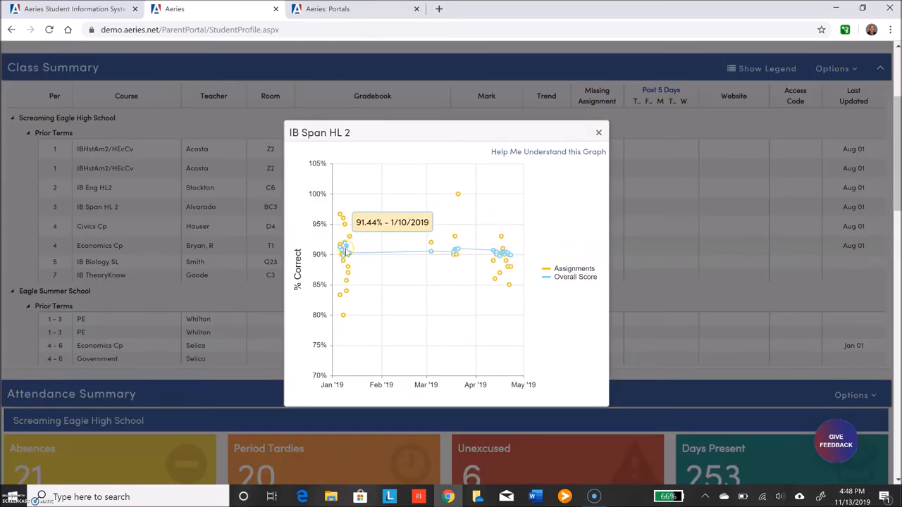
mouse_move(342, 307)
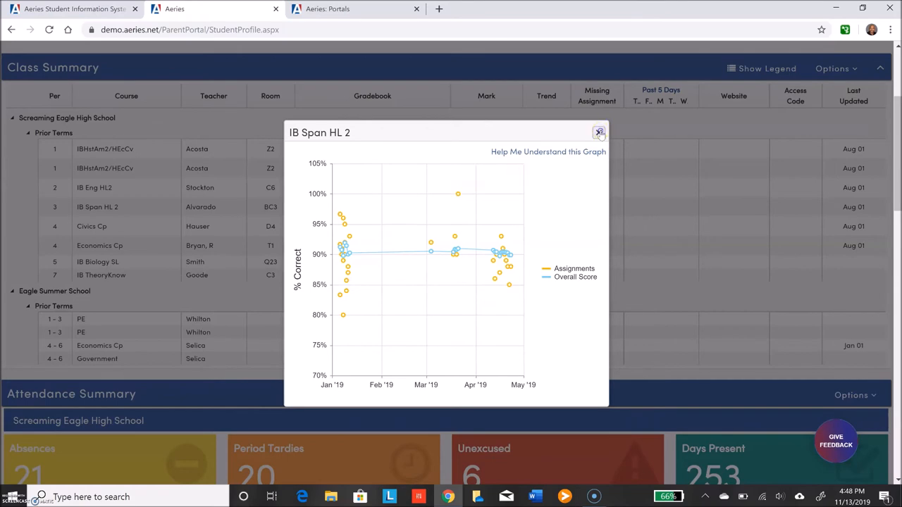
Close the IB Span HL 2 trend graph popup to reveal the Class Summary again.
click(599, 132)
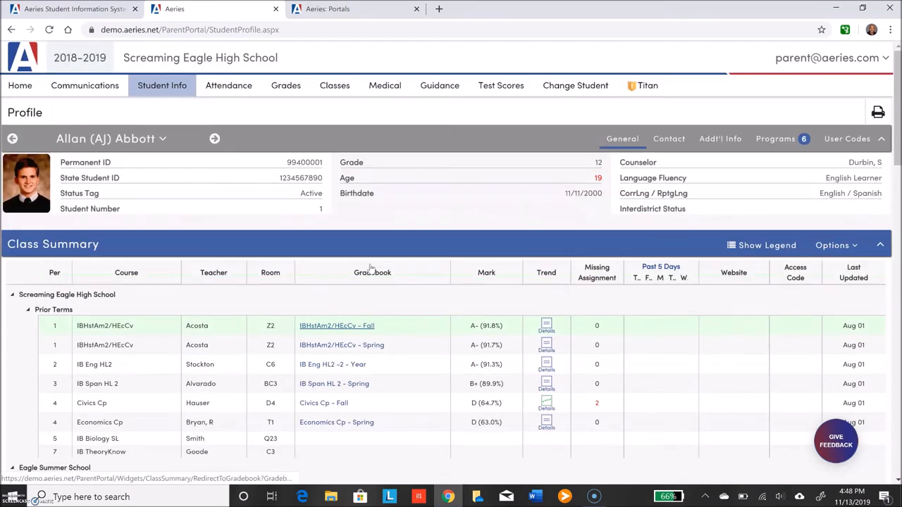
Go to Attendance > Attendance to view the daily attendance calendar with codes and holidays.
click(229, 85)
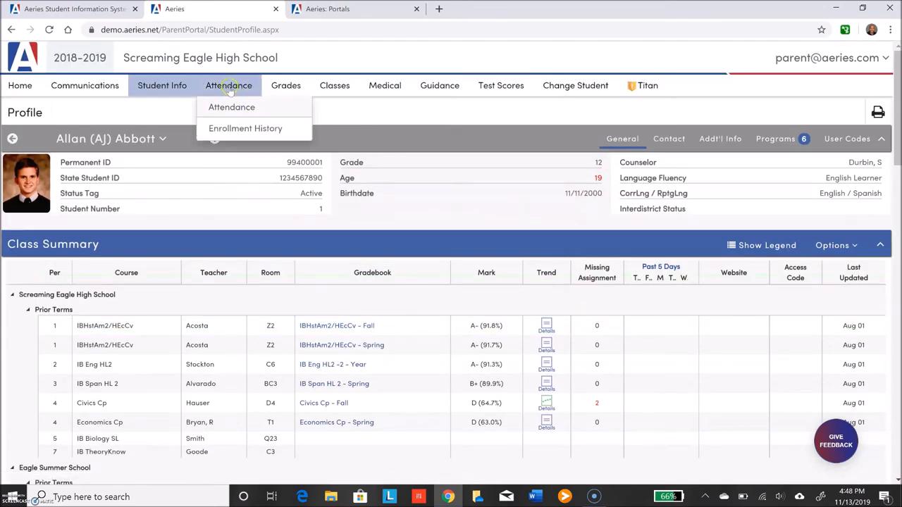
click(231, 107)
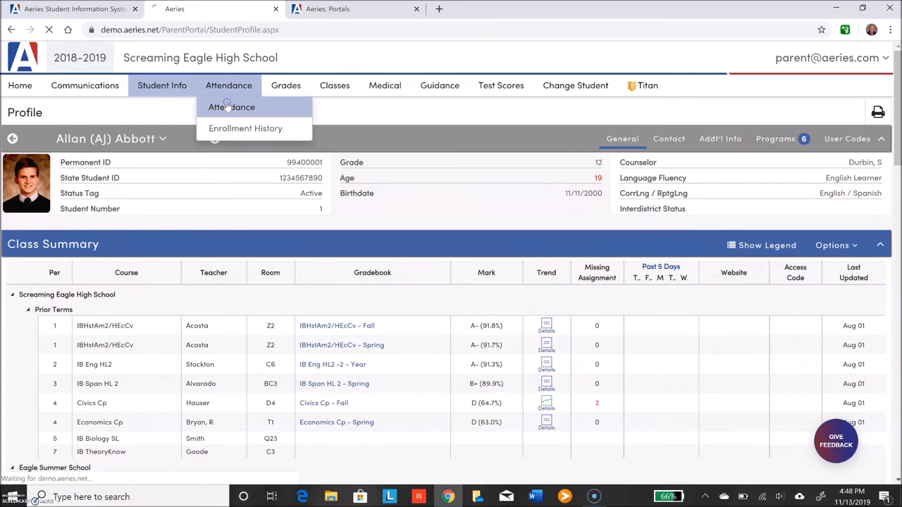
click(231, 107)
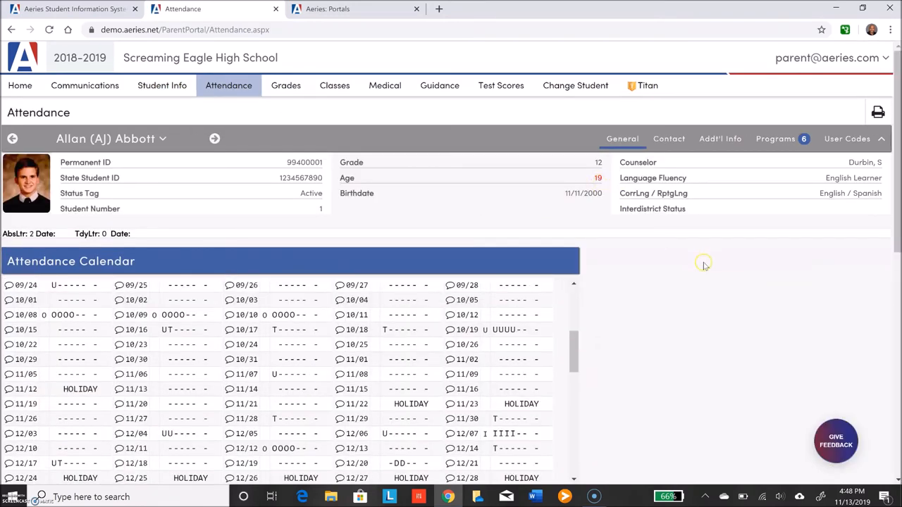
scroll(down, 3)
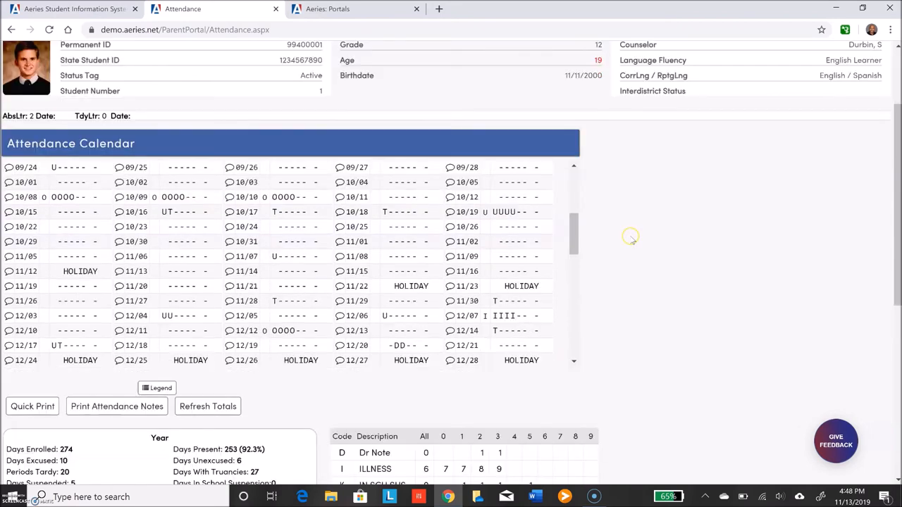
scroll(down, 3)
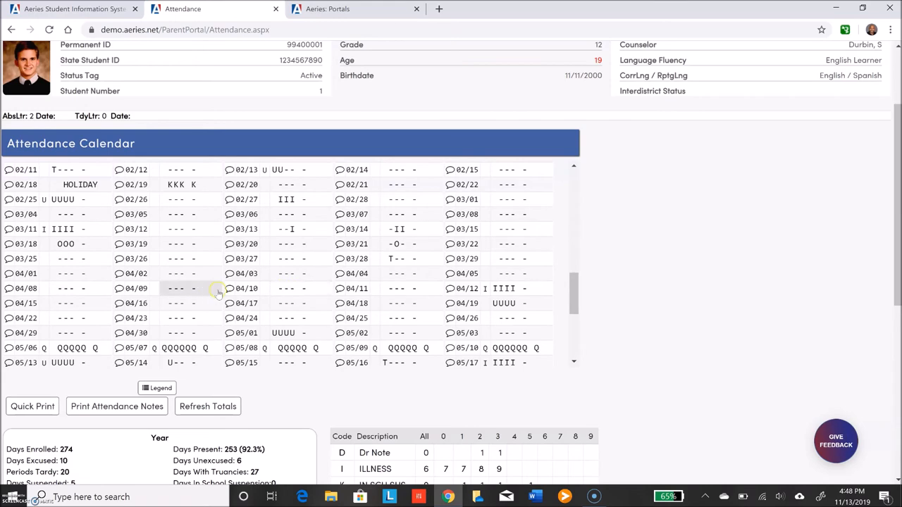
scroll(down, 3)
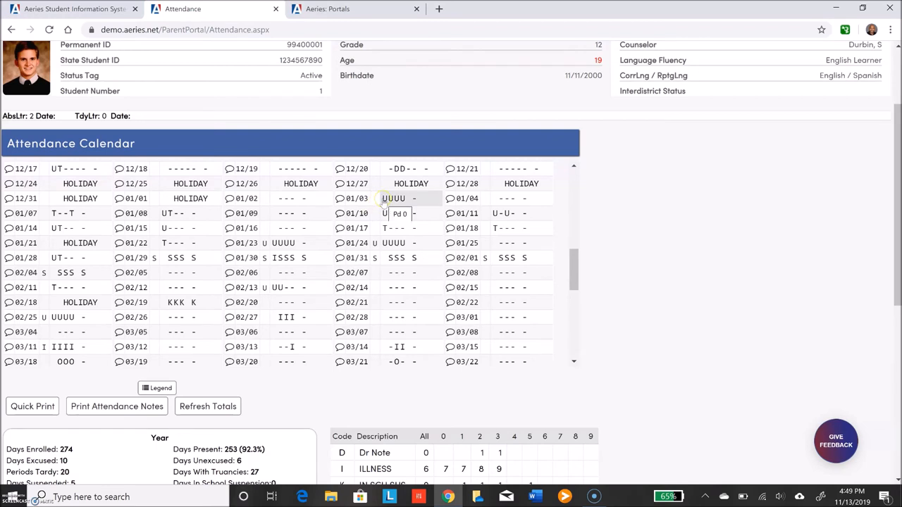
mouse_move(386, 228)
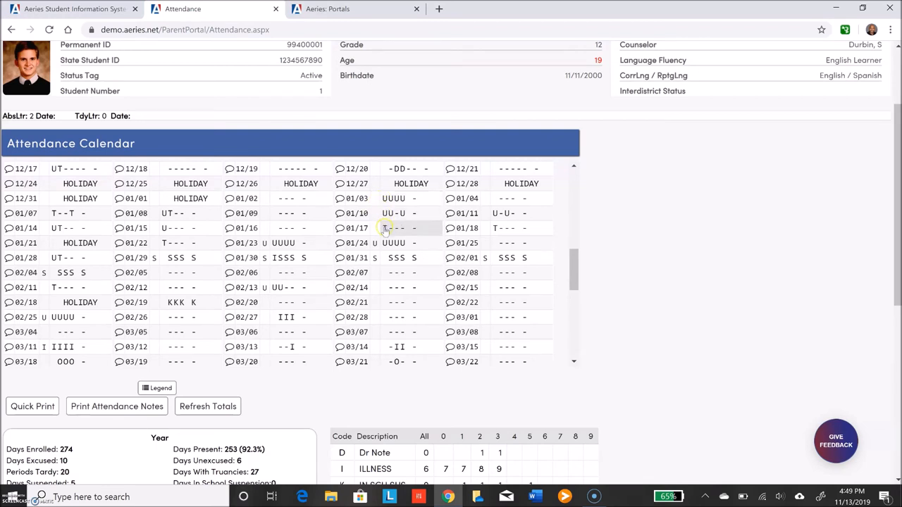
mouse_move(385, 229)
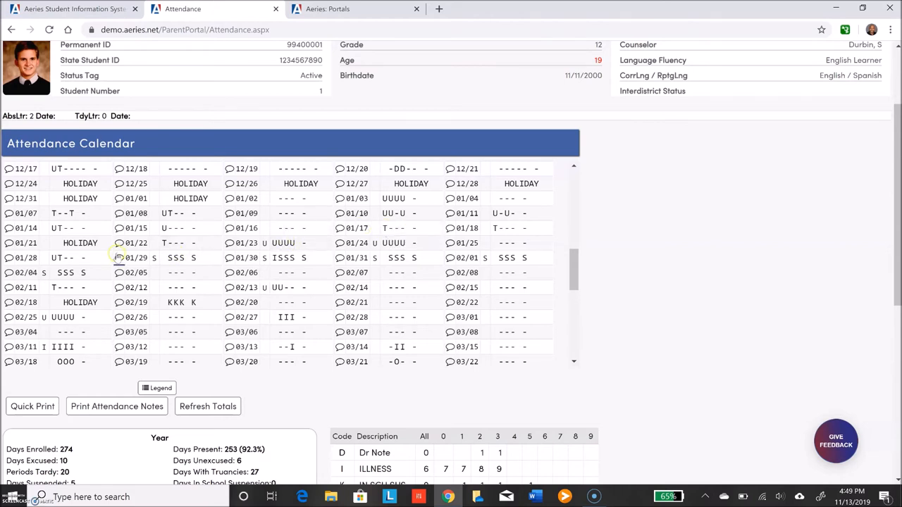
mouse_move(433, 340)
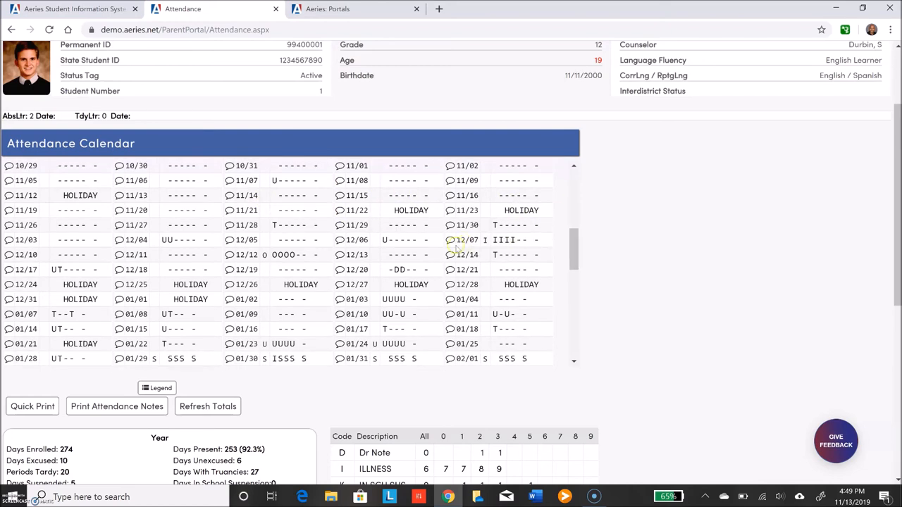
scroll(down, 3)
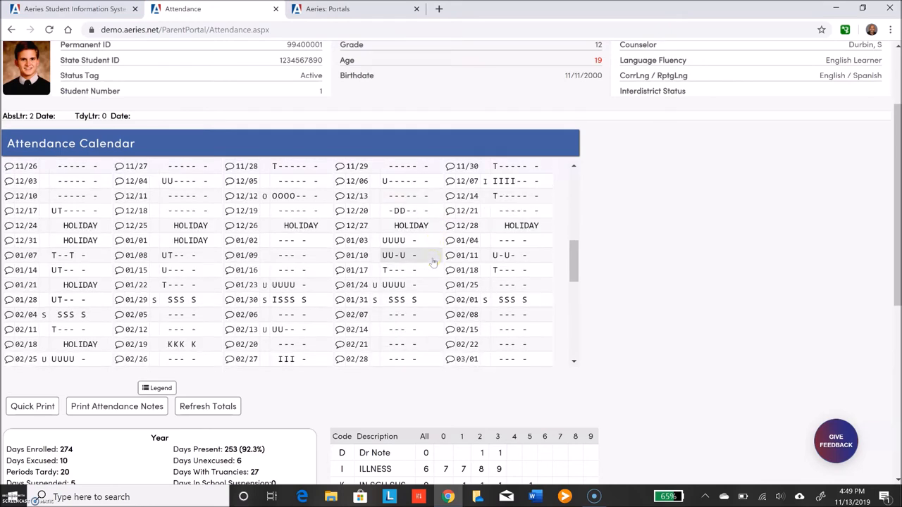
scroll(down, 3)
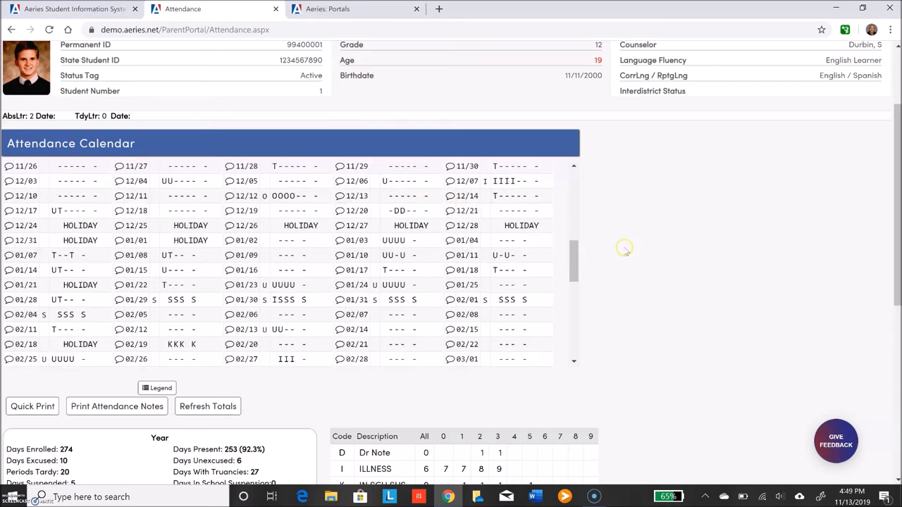
scroll(down, 3)
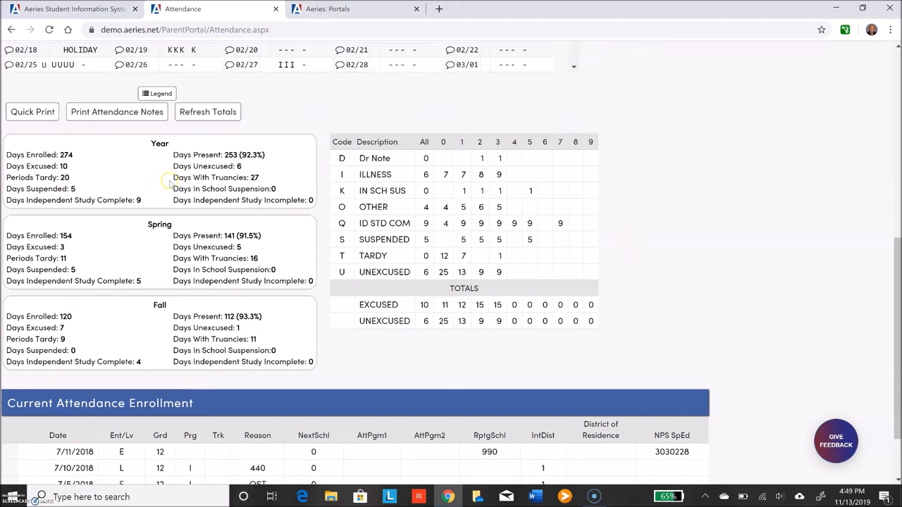
mouse_move(361, 124)
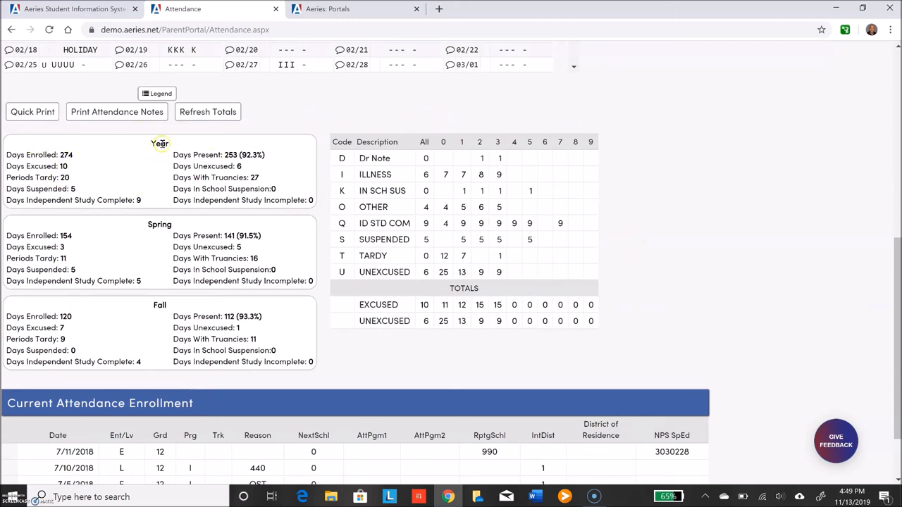
mouse_move(162, 226)
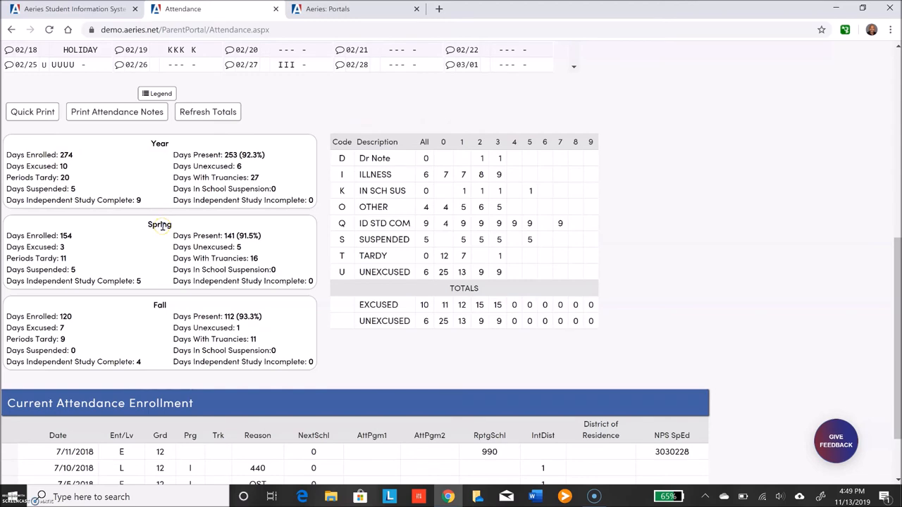
mouse_move(224, 271)
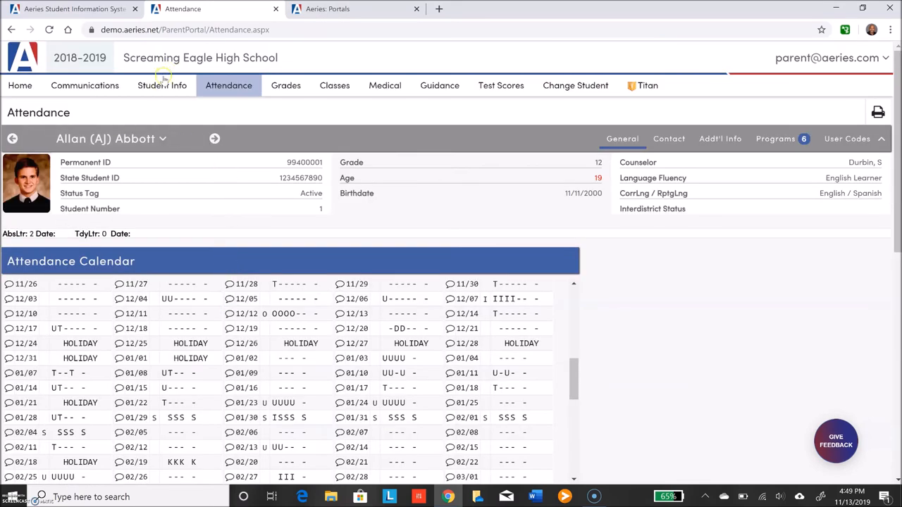
Return to Home, then reopen Student Info > Profile with Class and Attendance Summaries.
click(20, 86)
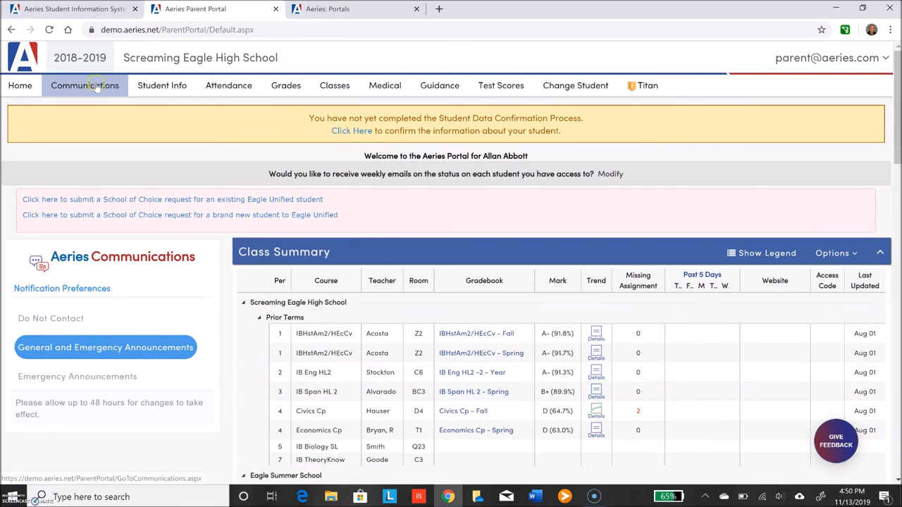
click(161, 85)
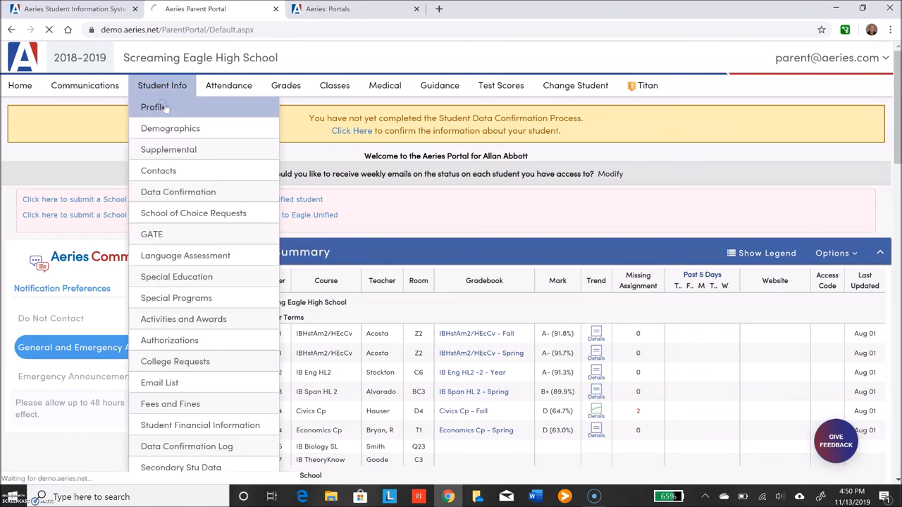
click(153, 106)
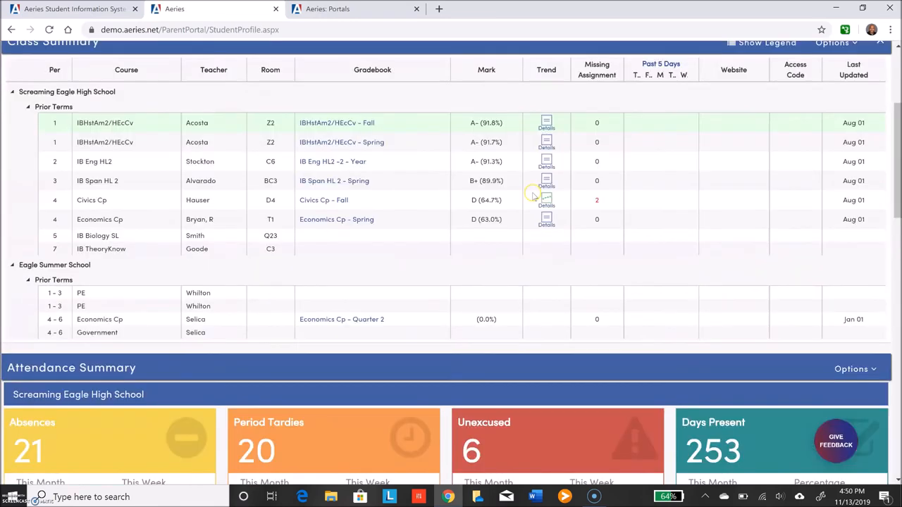
scroll(down, 3)
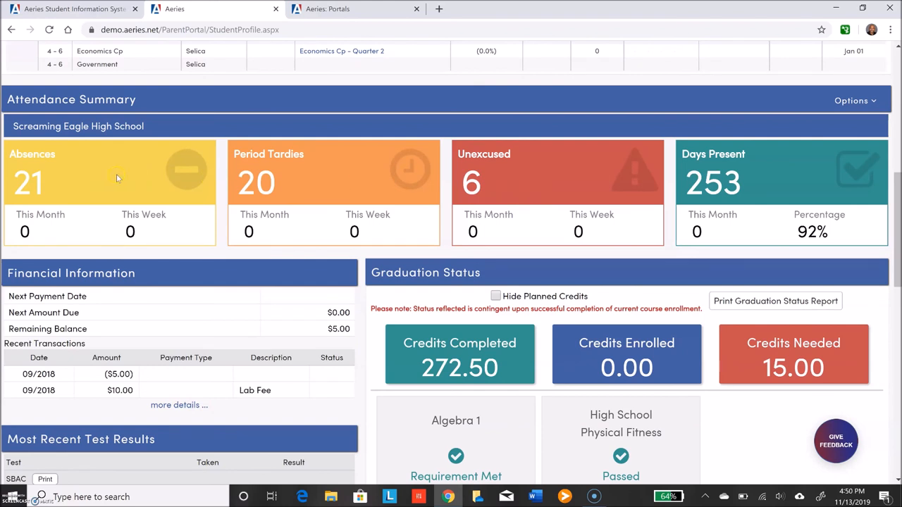
mouse_move(90, 193)
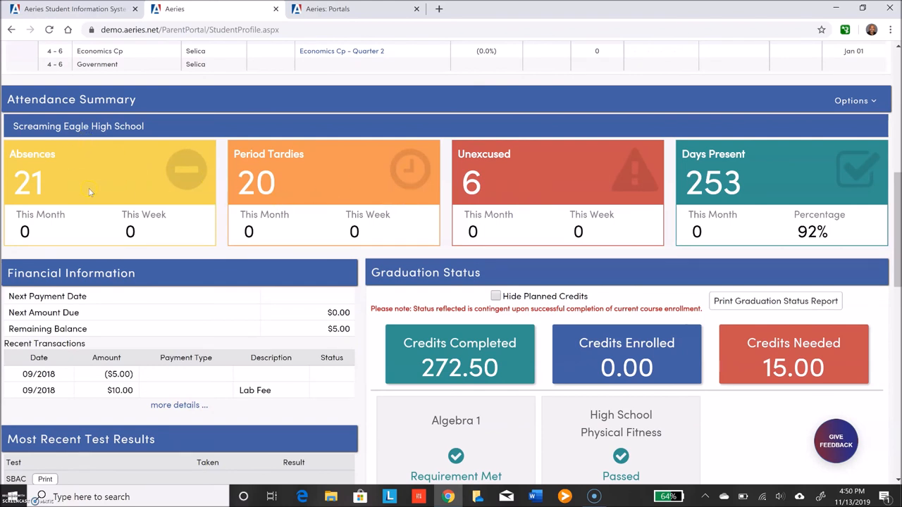
mouse_move(135, 228)
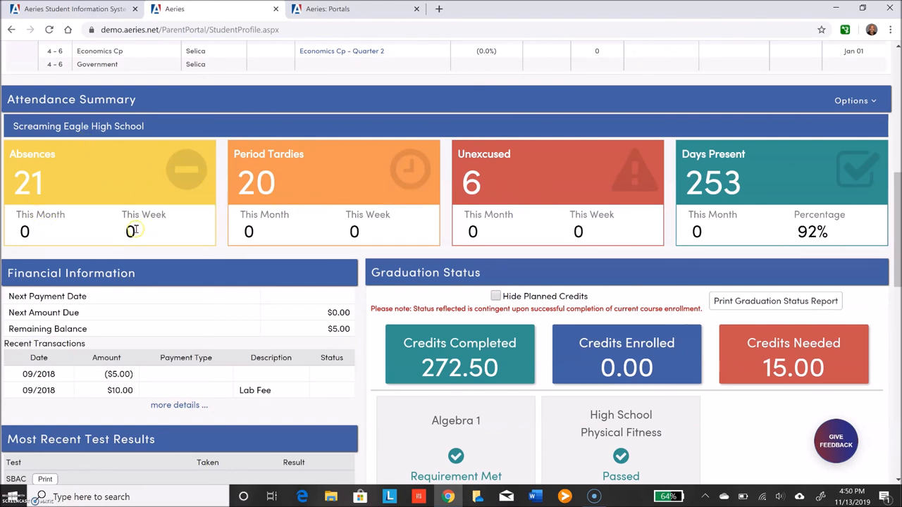
mouse_move(63, 185)
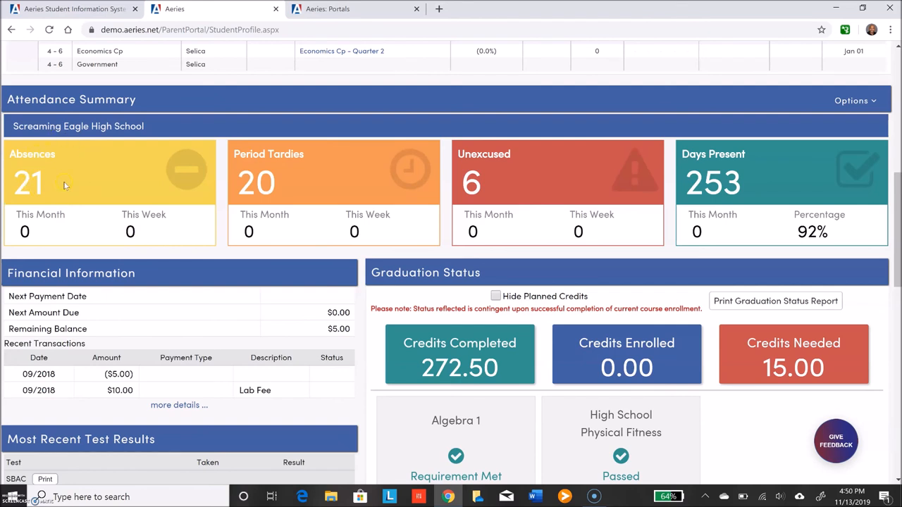
mouse_move(524, 174)
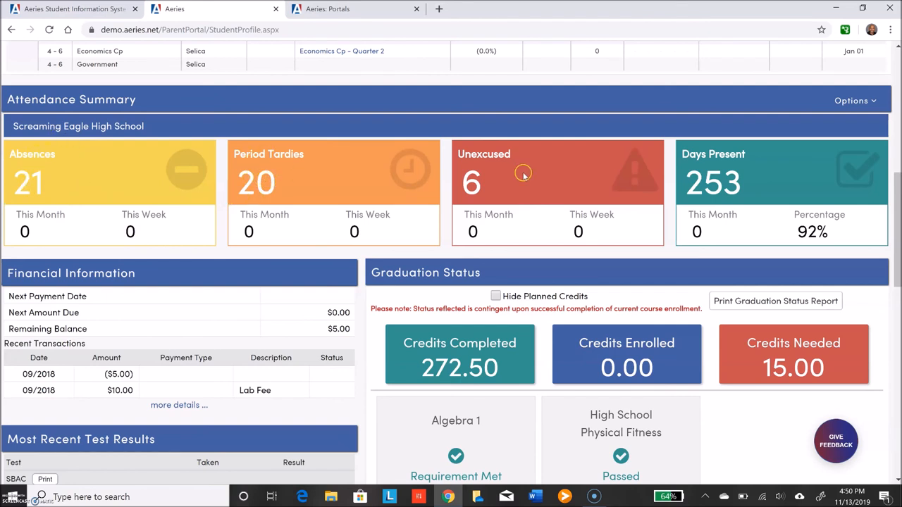
mouse_move(689, 177)
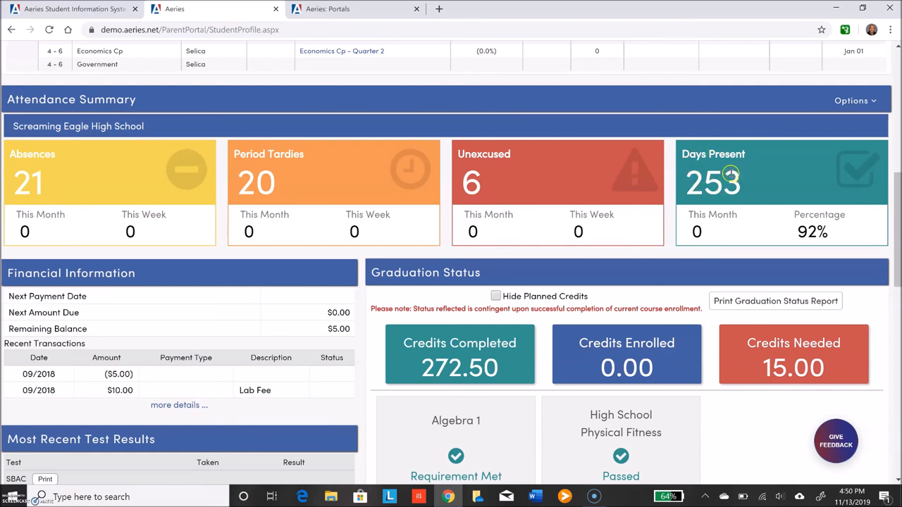
scroll(down, 3)
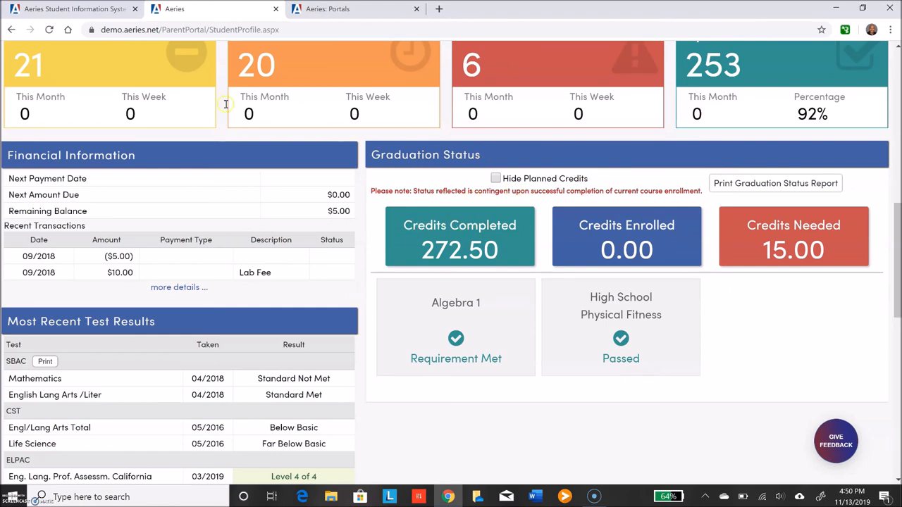
mouse_move(523, 240)
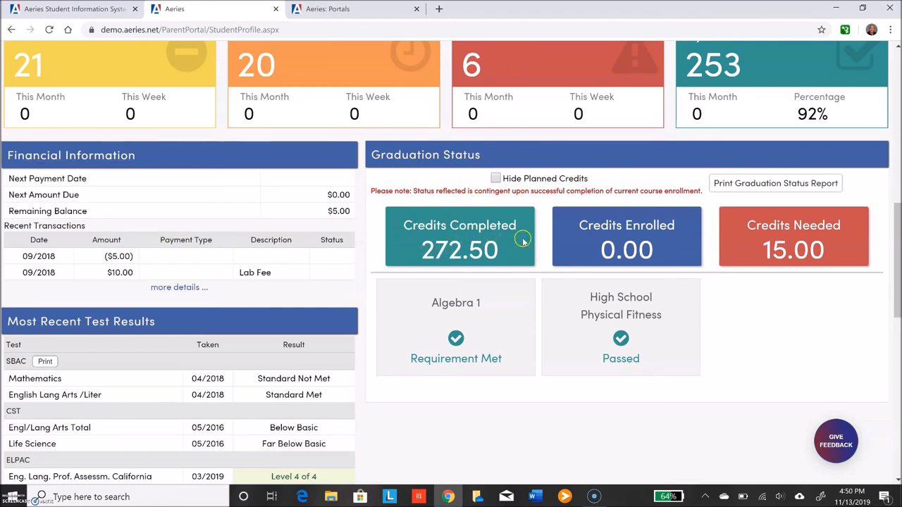
mouse_move(652, 247)
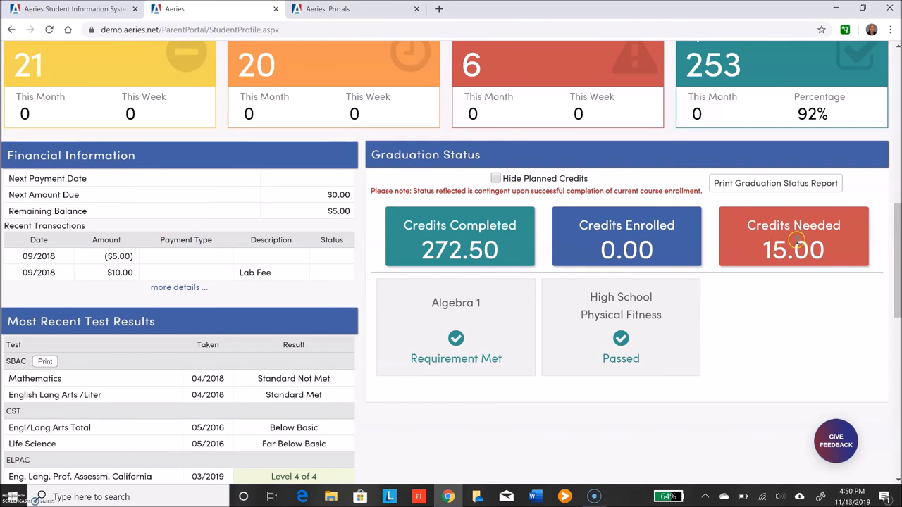
scroll(down, 3)
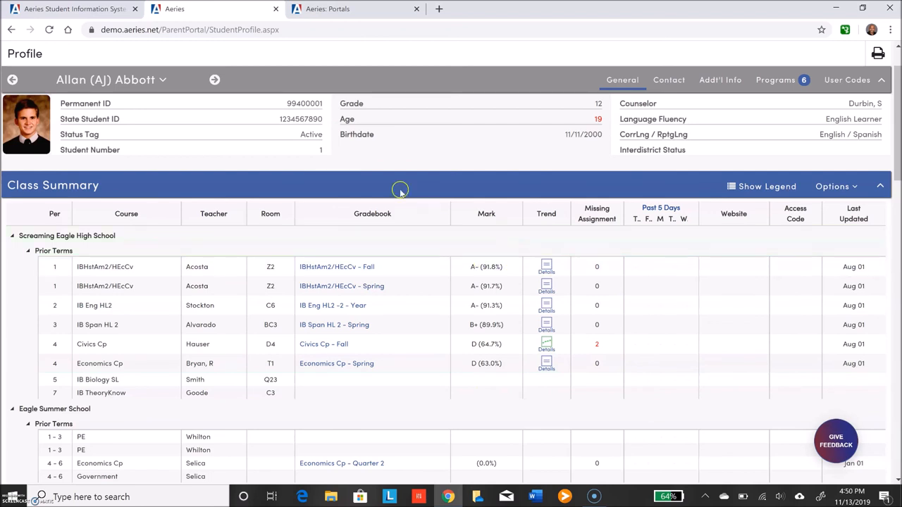
mouse_move(490, 324)
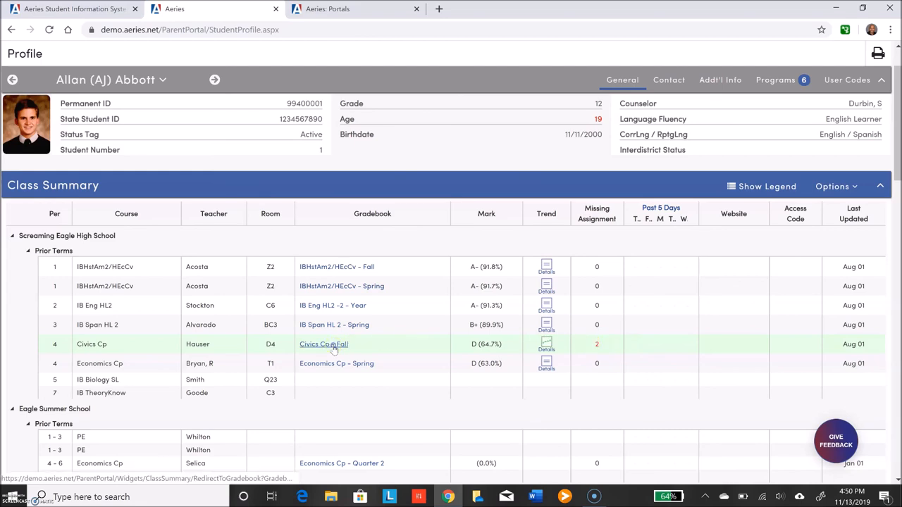
Reopen the Civics Cp - Fall gradebook details from the Class Summary's Gradebook column.
click(324, 344)
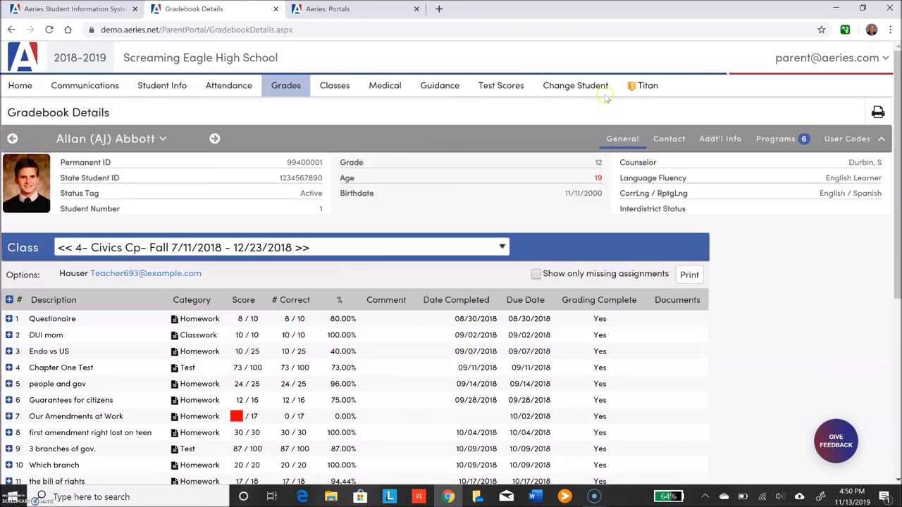
mouse_move(544, 54)
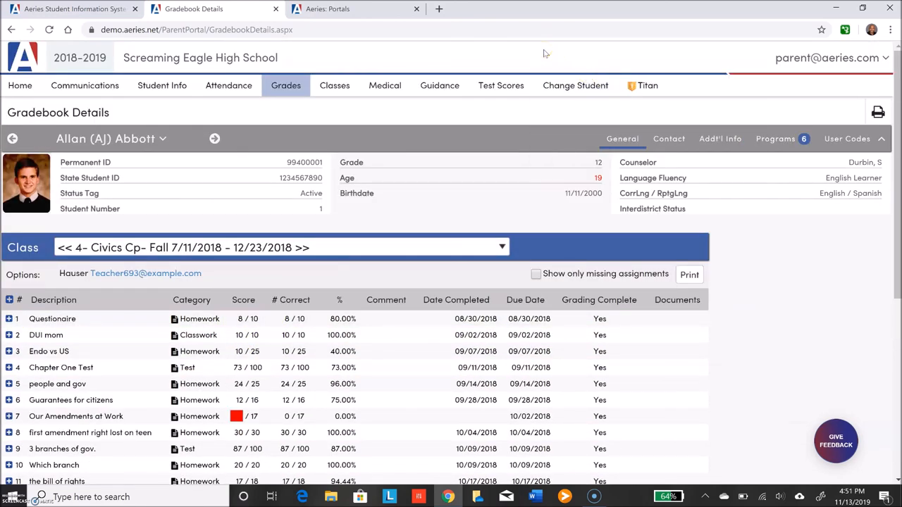